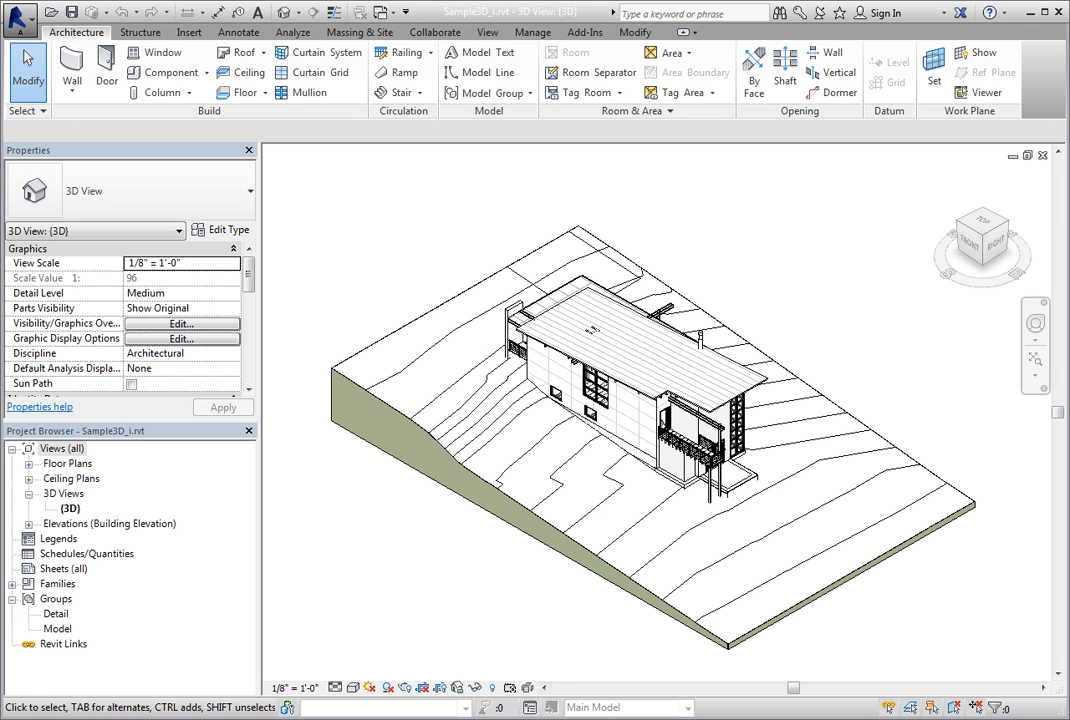
mouse_move(136, 508)
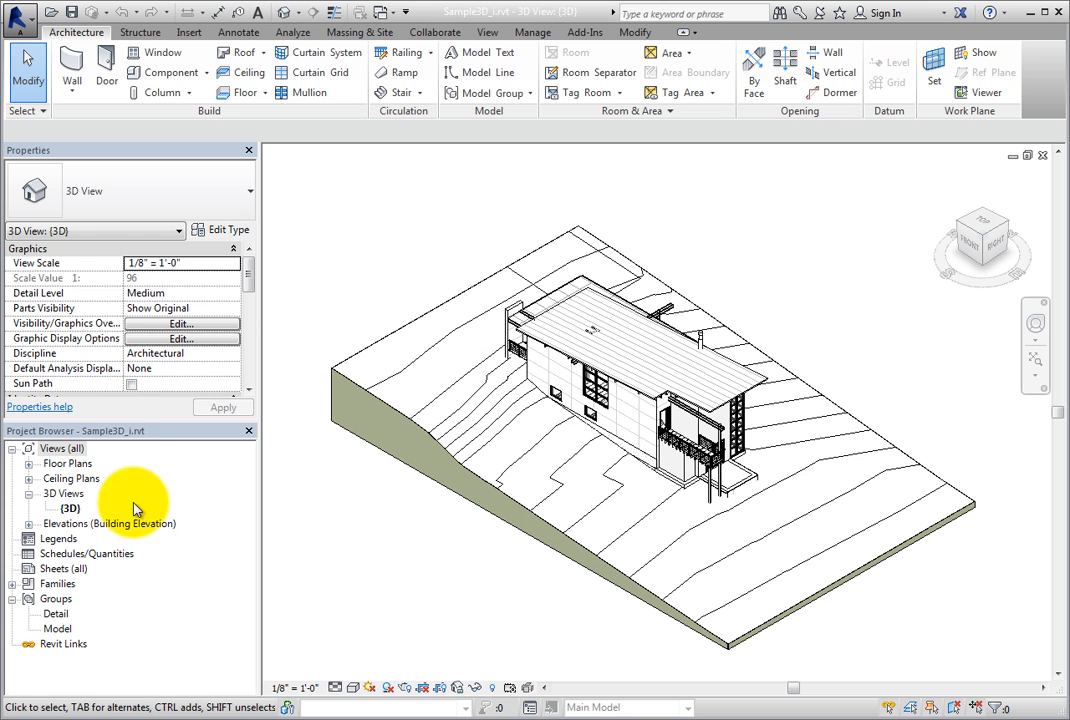
Duplicate the default {3D} view from the Project Browser
right_click(70, 508)
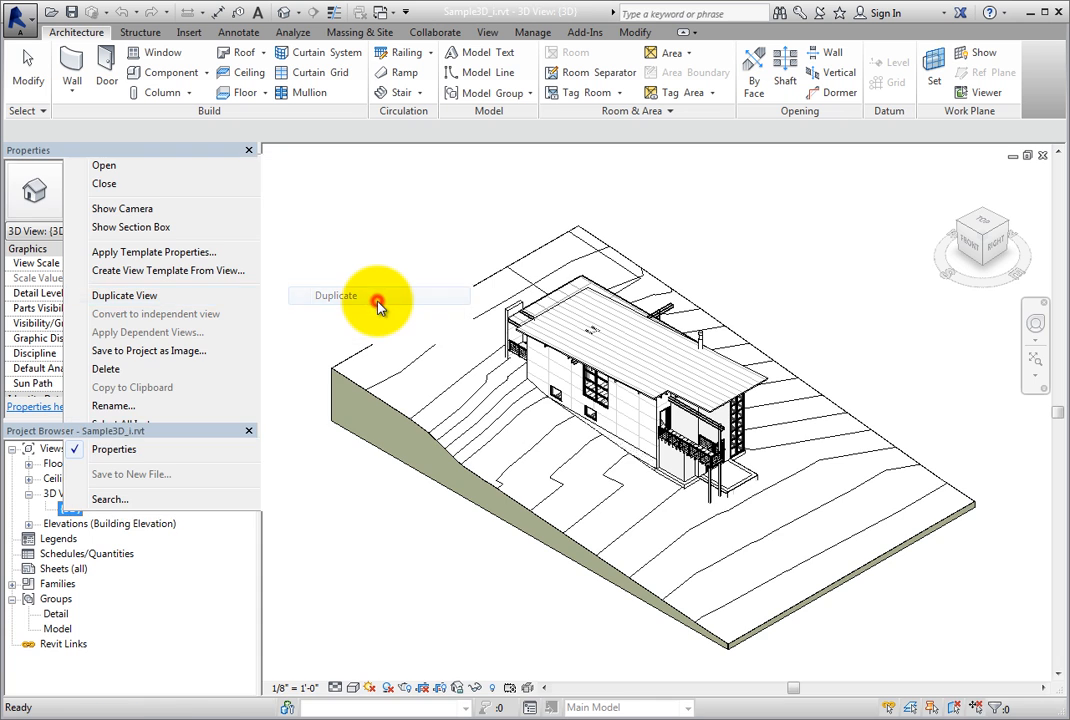
click(336, 296)
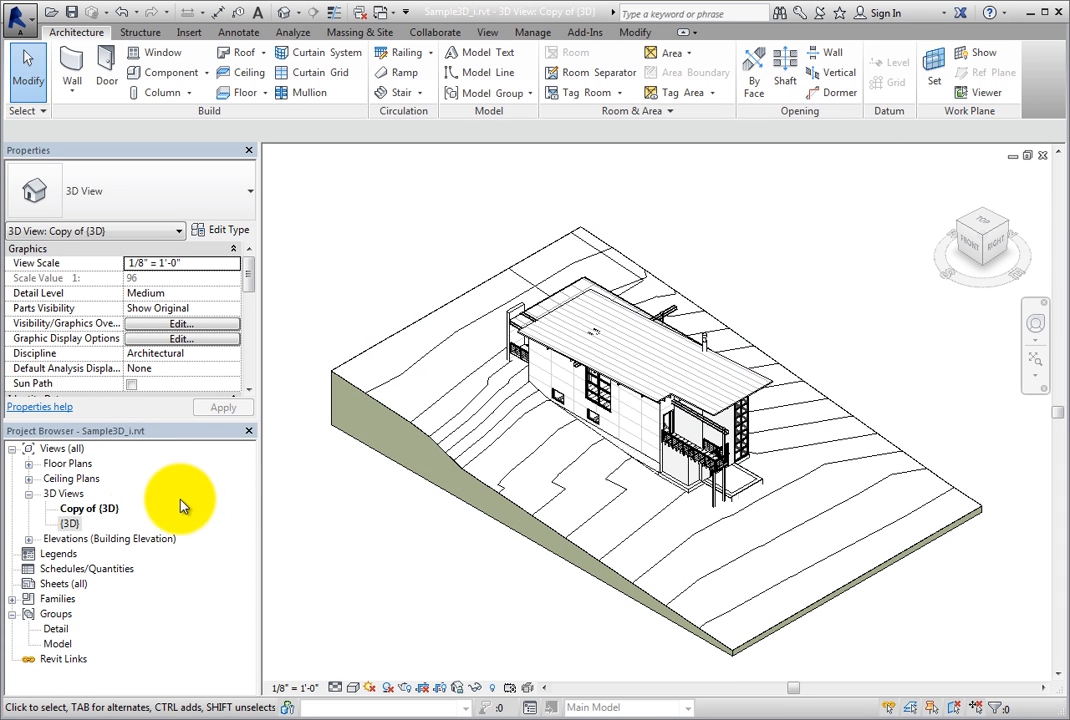
Rename the copied view to 'Exploded View'
right_click(84, 508)
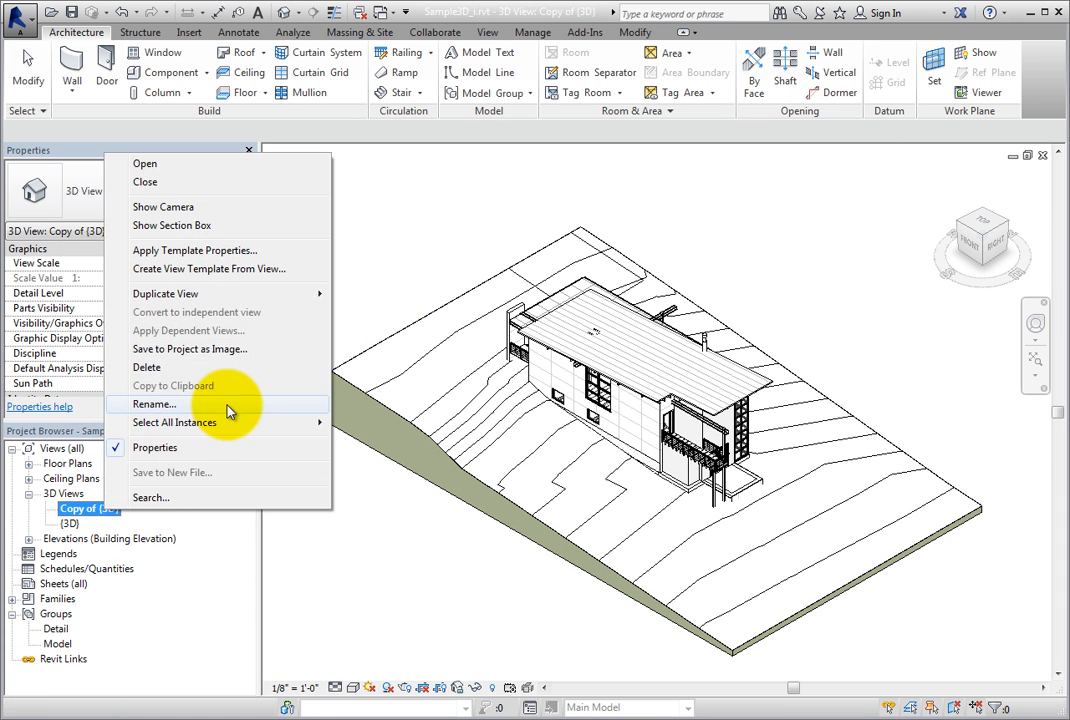
click(156, 404)
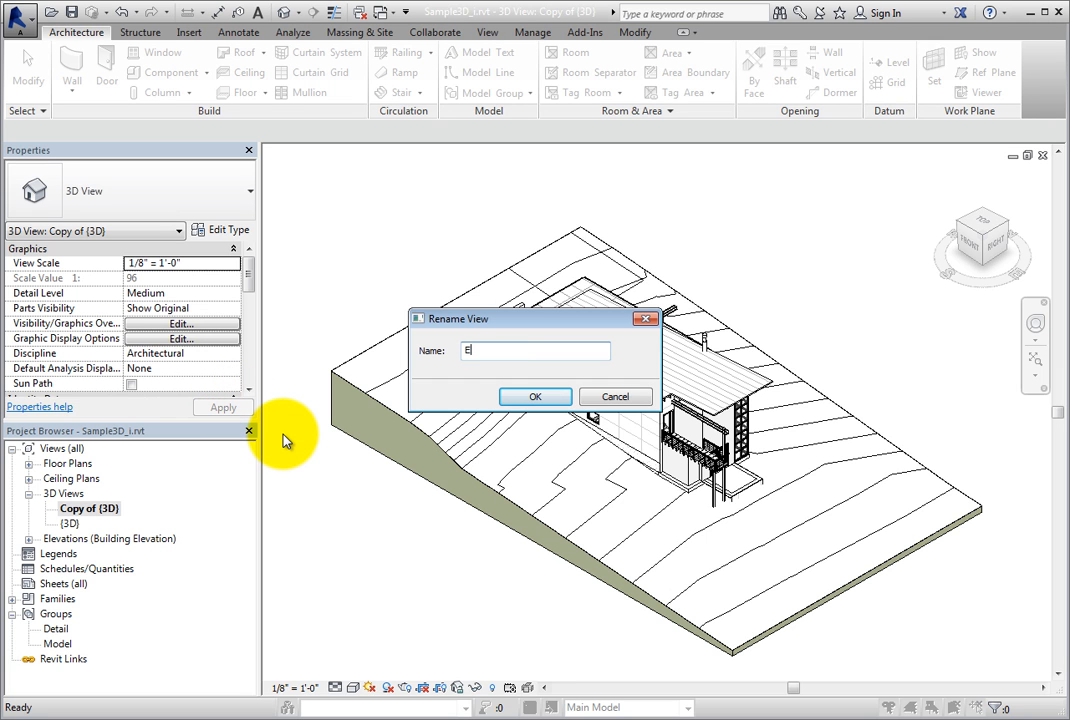
text(xploded)
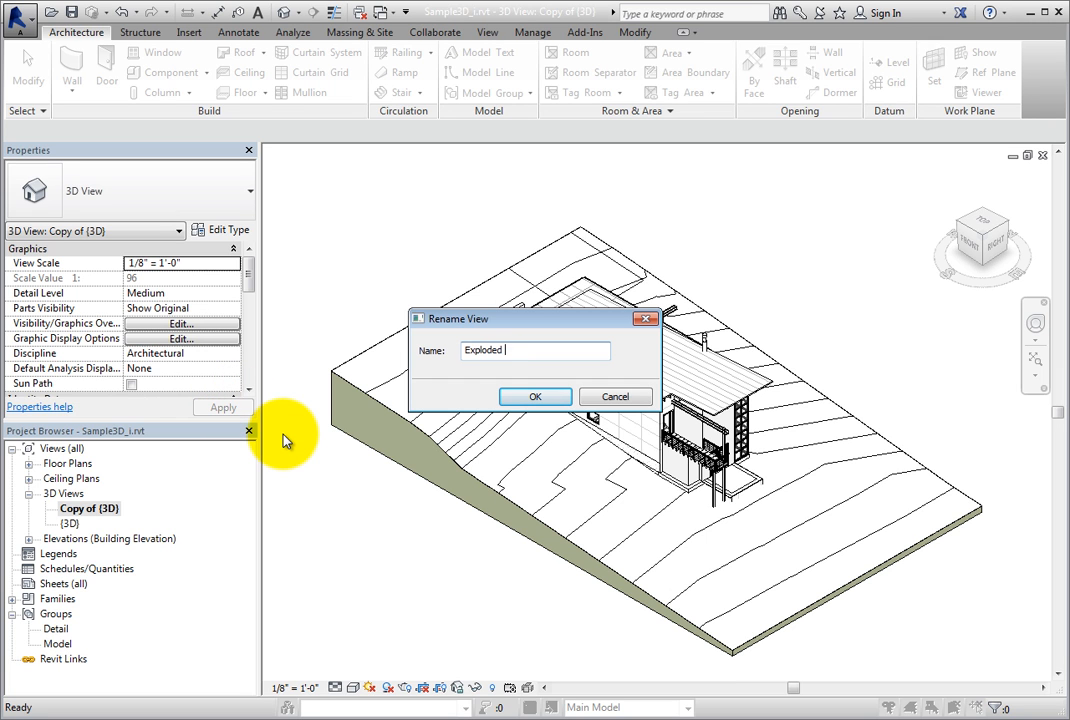
text(View)
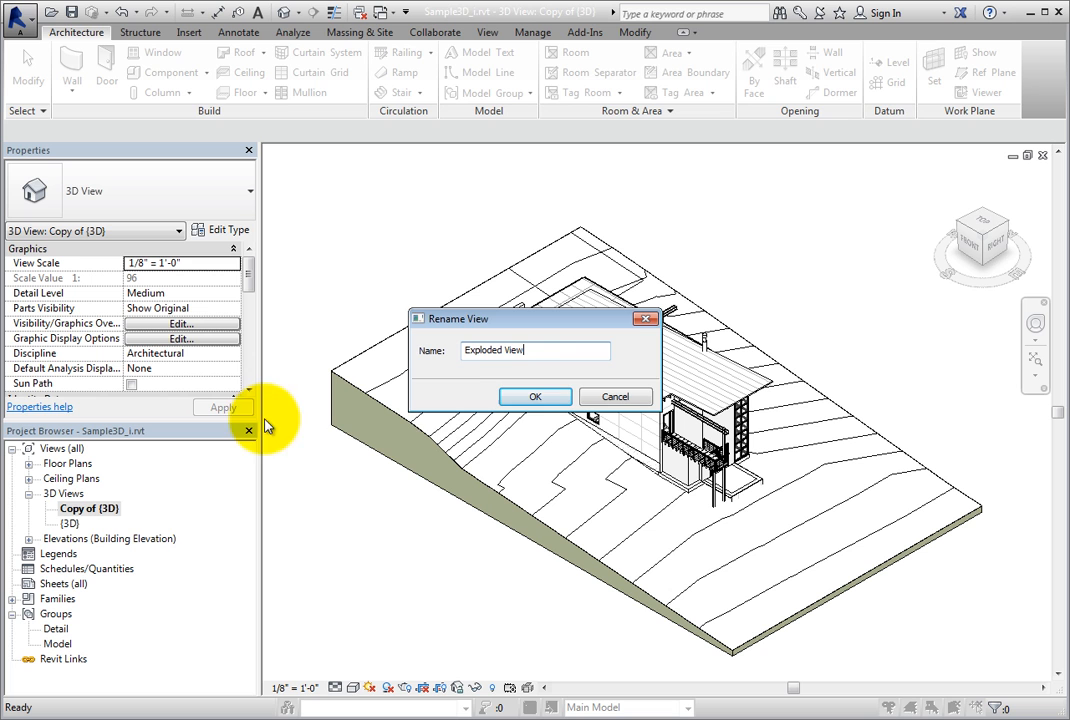
click(536, 396)
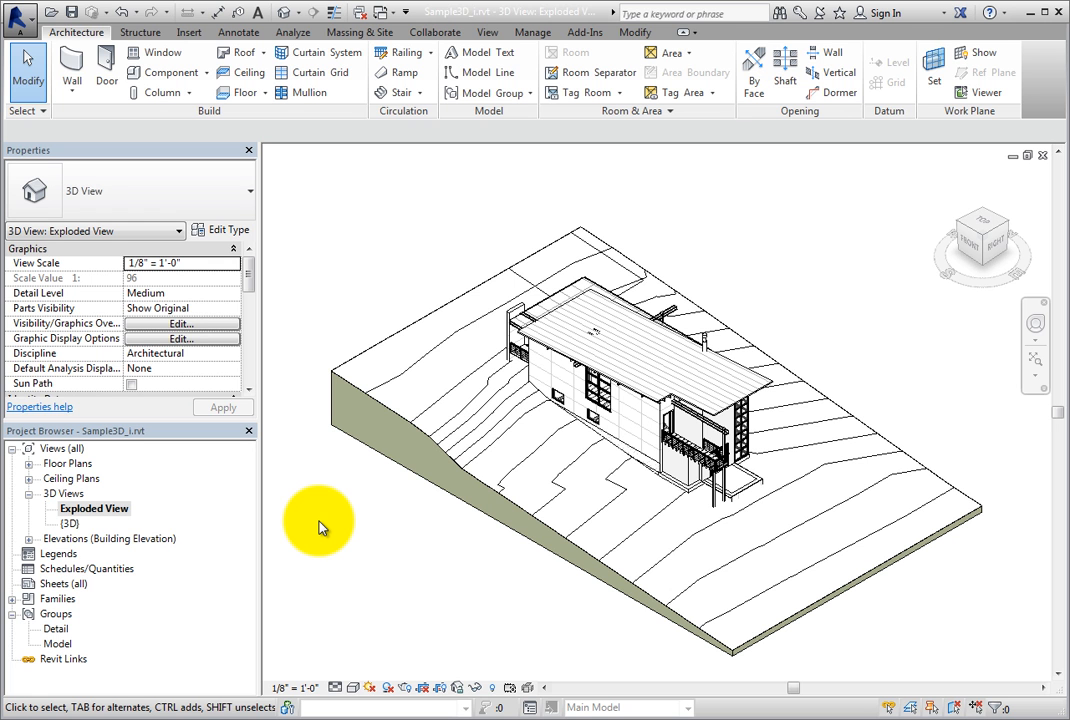
Select the roof in Exploded View, create a displacement set from it and select the set
click(764, 392)
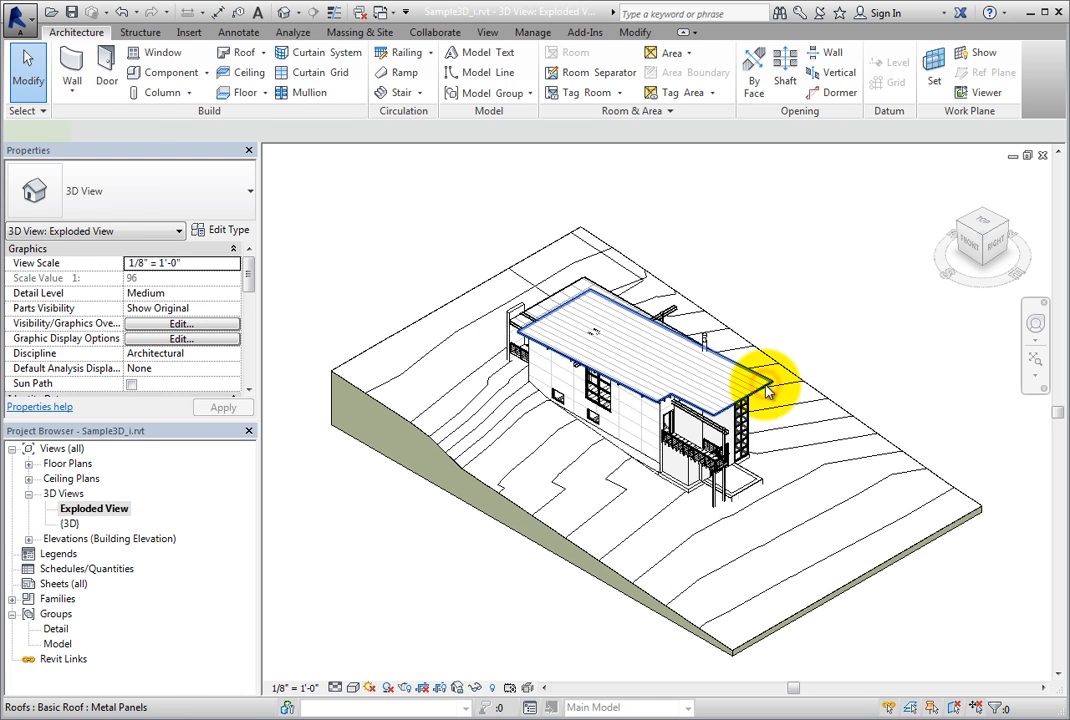
click(764, 390)
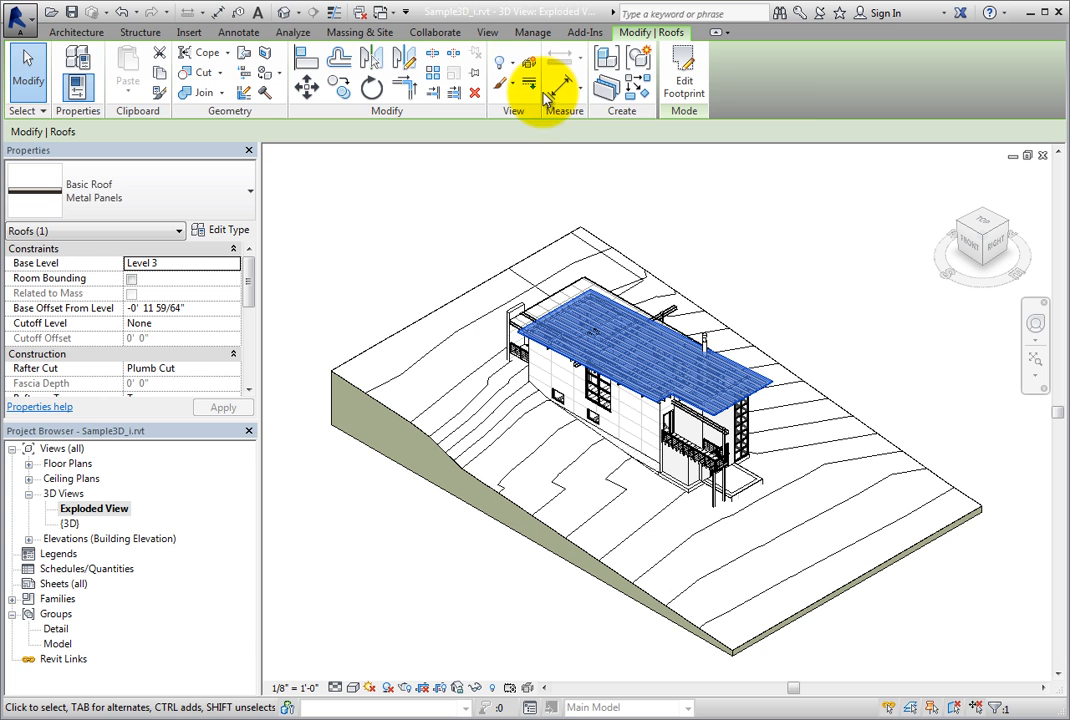
mouse_move(528, 62)
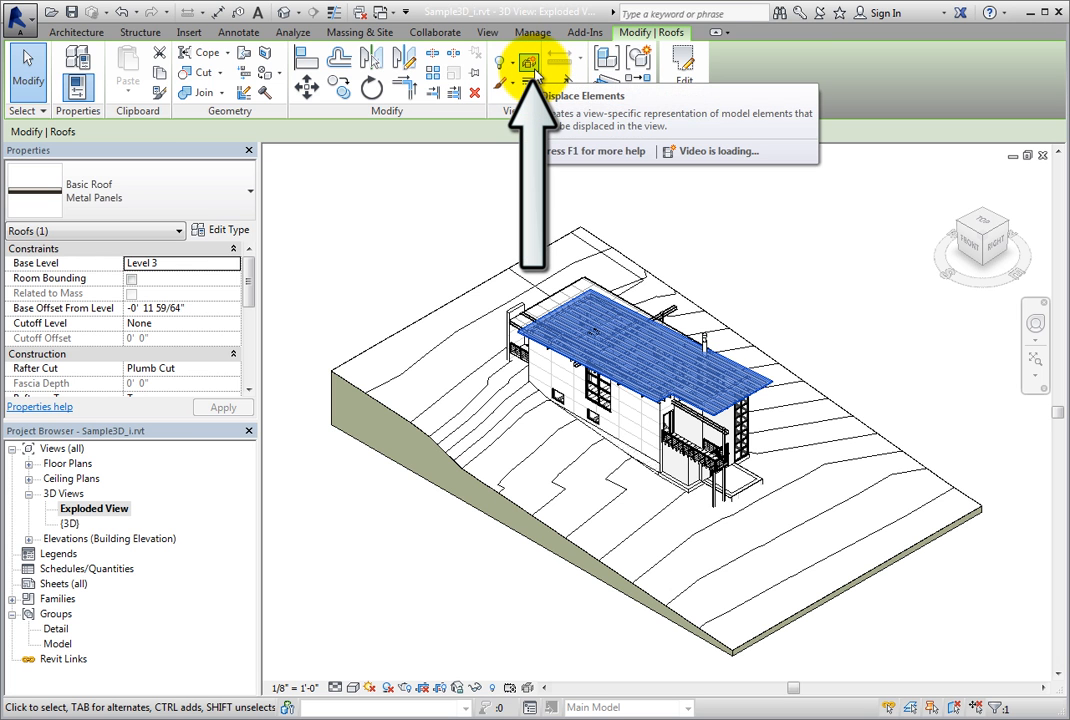
click(528, 62)
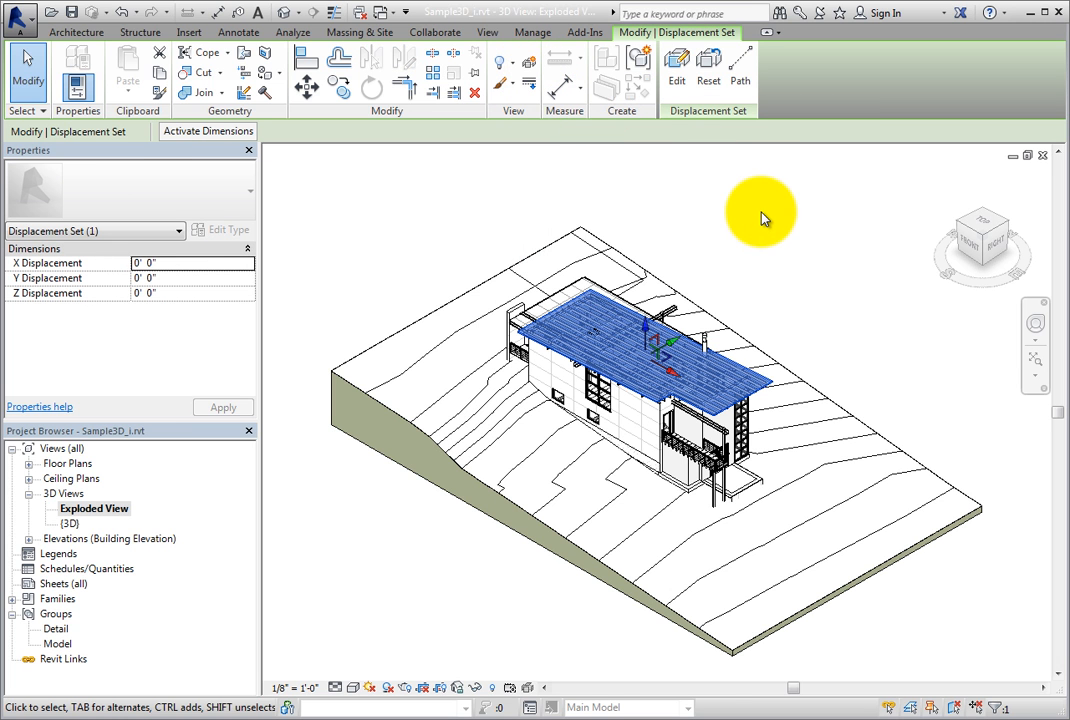
mouse_move(742, 280)
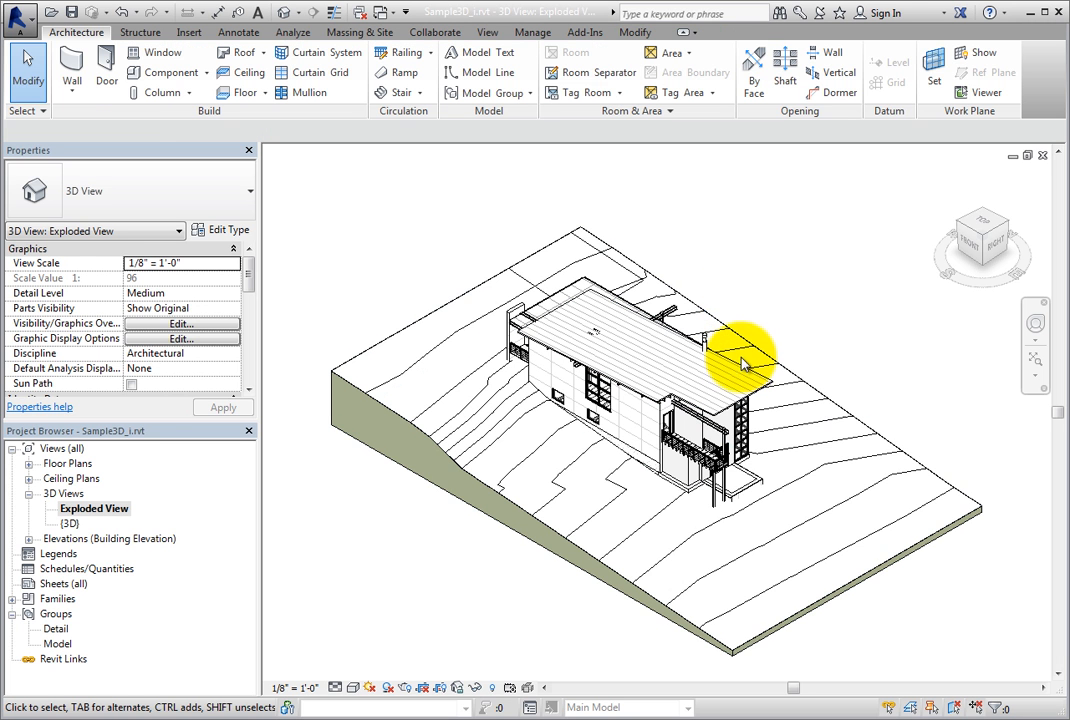
click(740, 356)
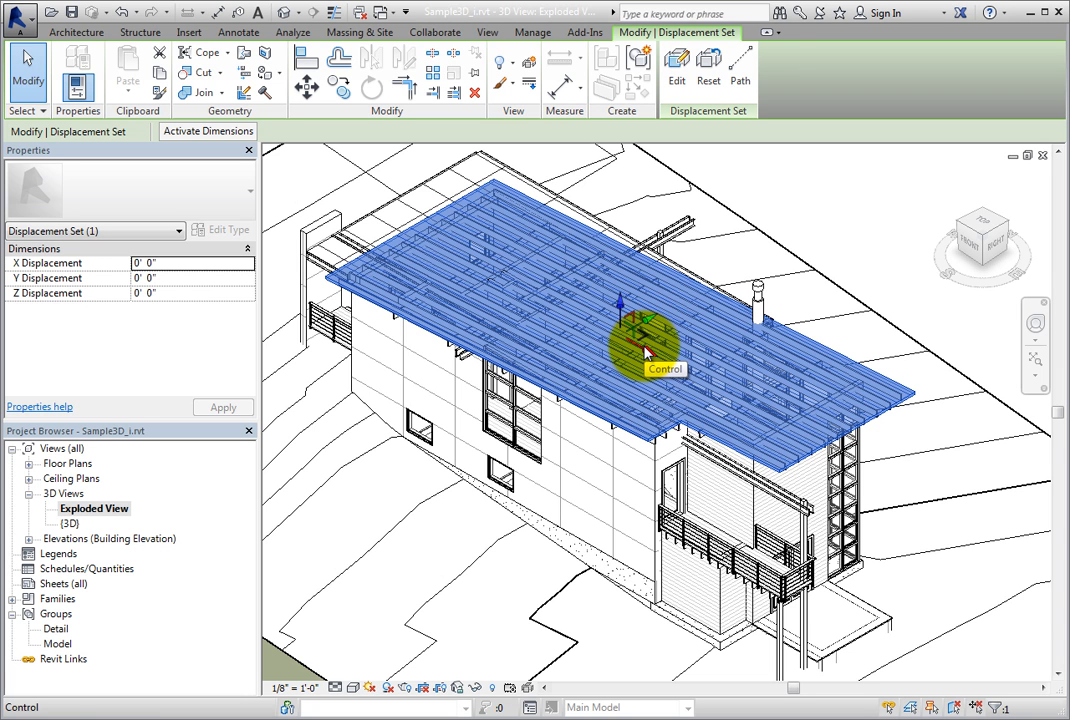
mouse_move(600, 378)
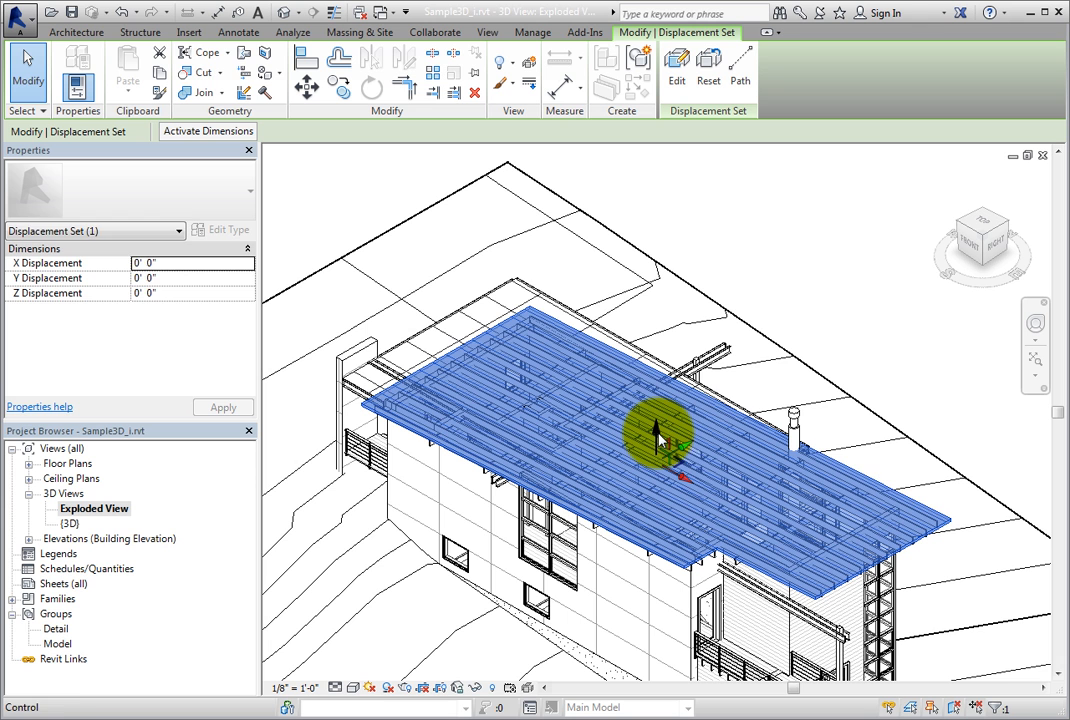
Raise the roof displacement set with the Z gizmo to about 17 feet above the house
drag(660, 430, 660, 370)
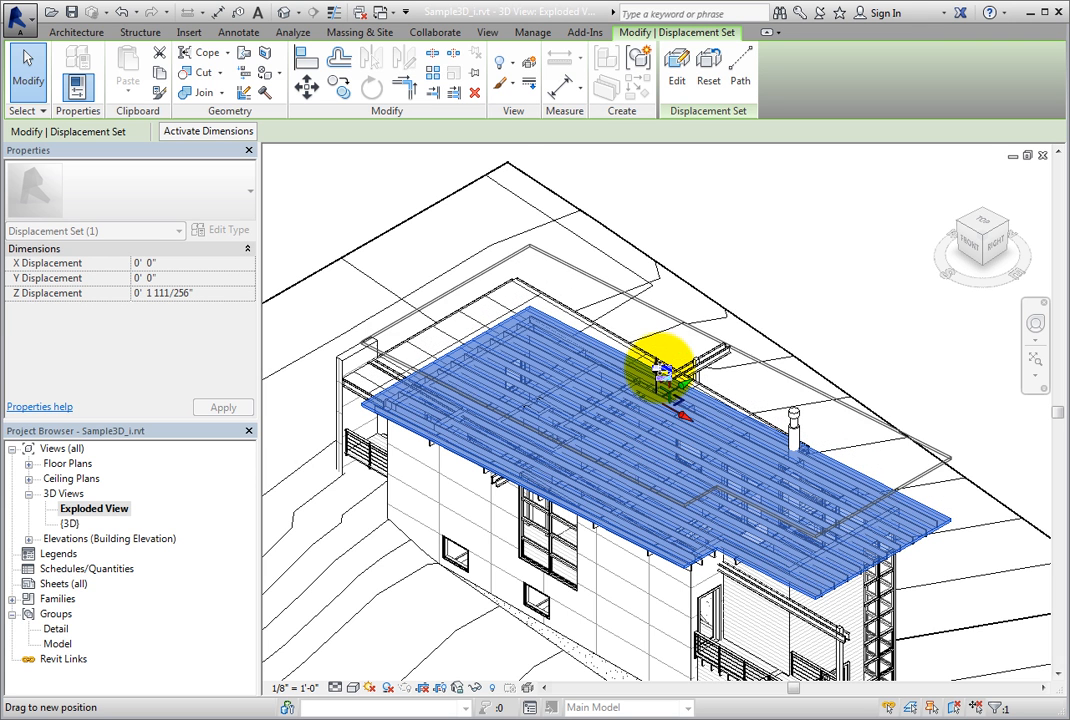
drag(660, 370, 650, 256)
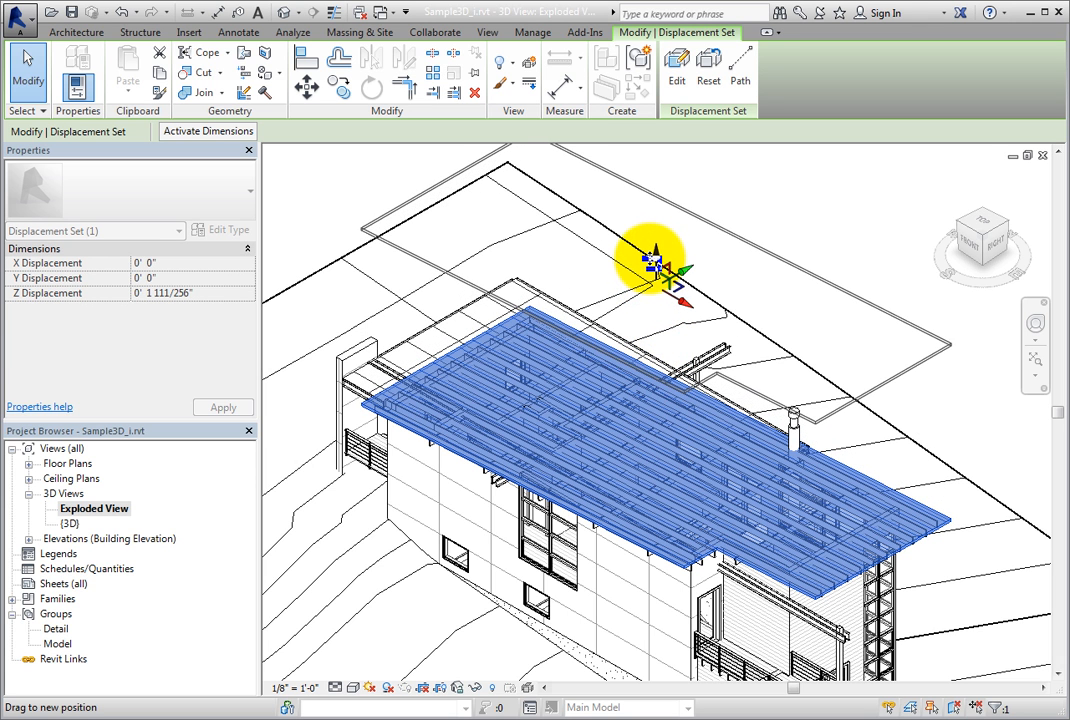
drag(650, 260, 660, 320)
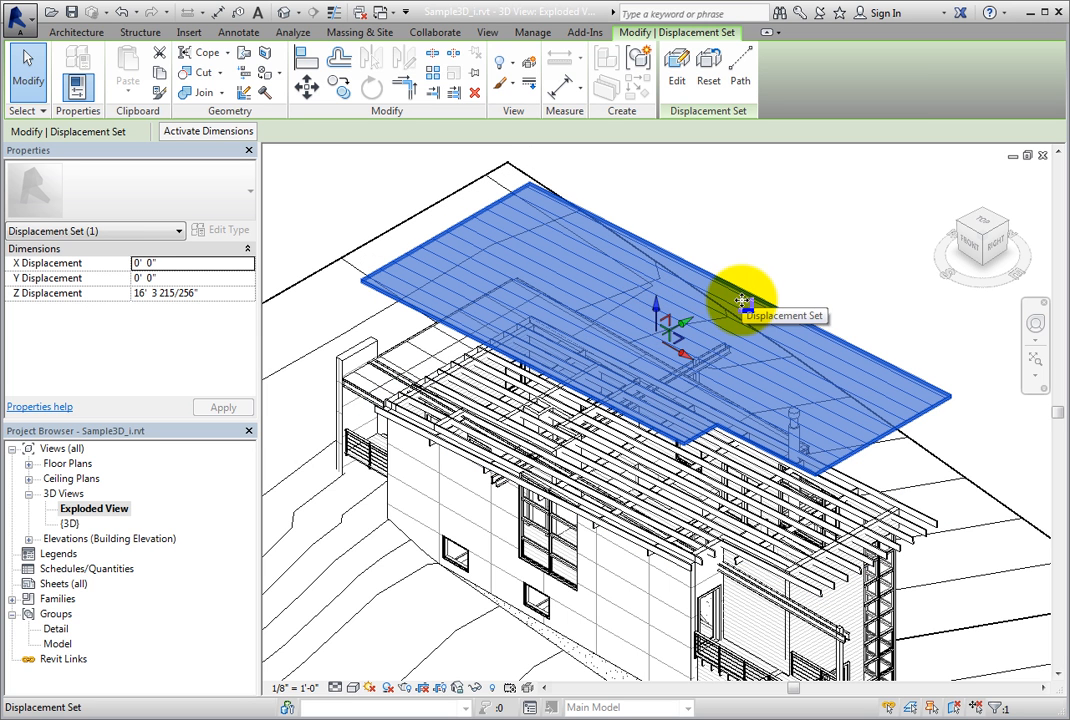
drag(740, 300, 660, 270)
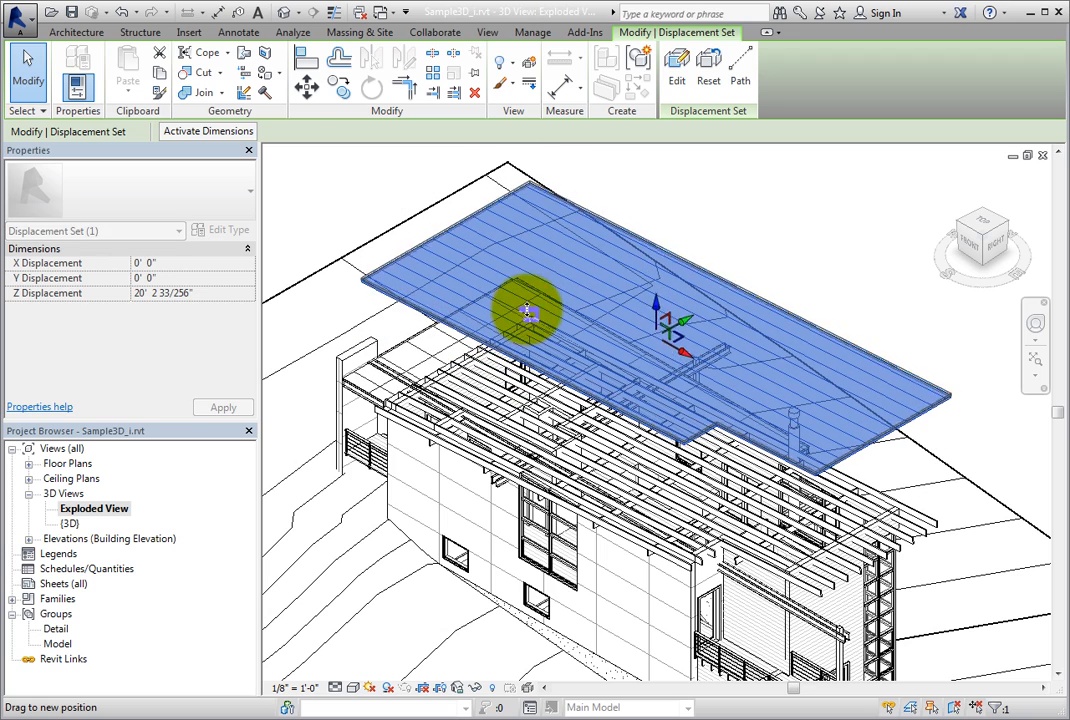
drag(530, 320, 520, 400)
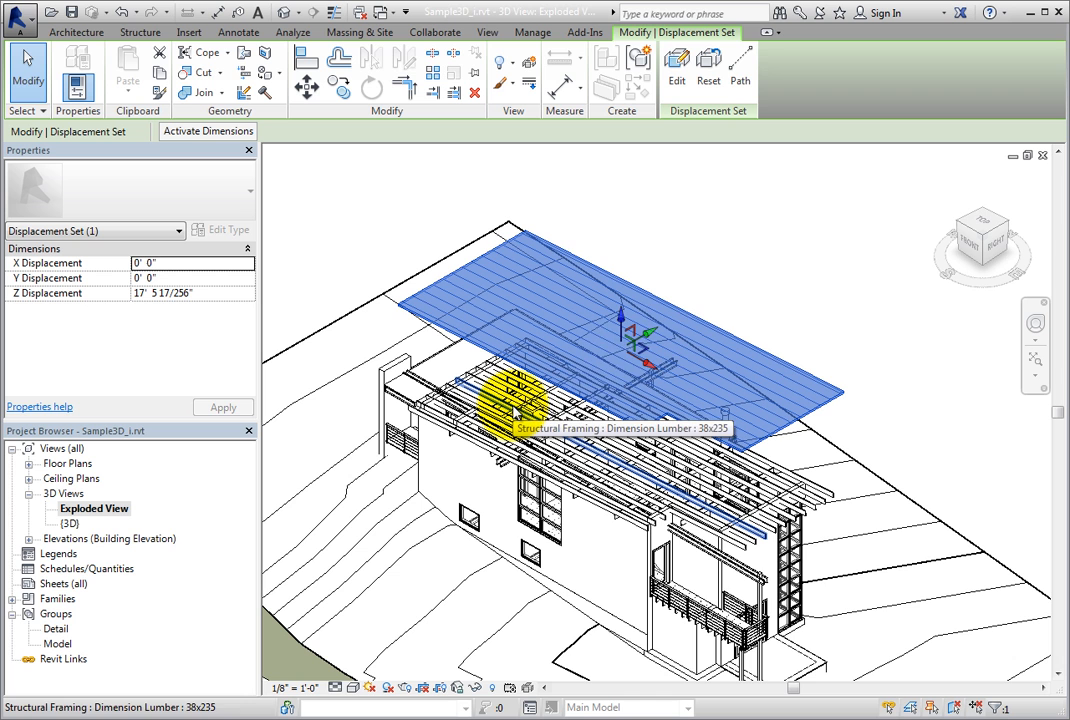
mouse_move(650, 336)
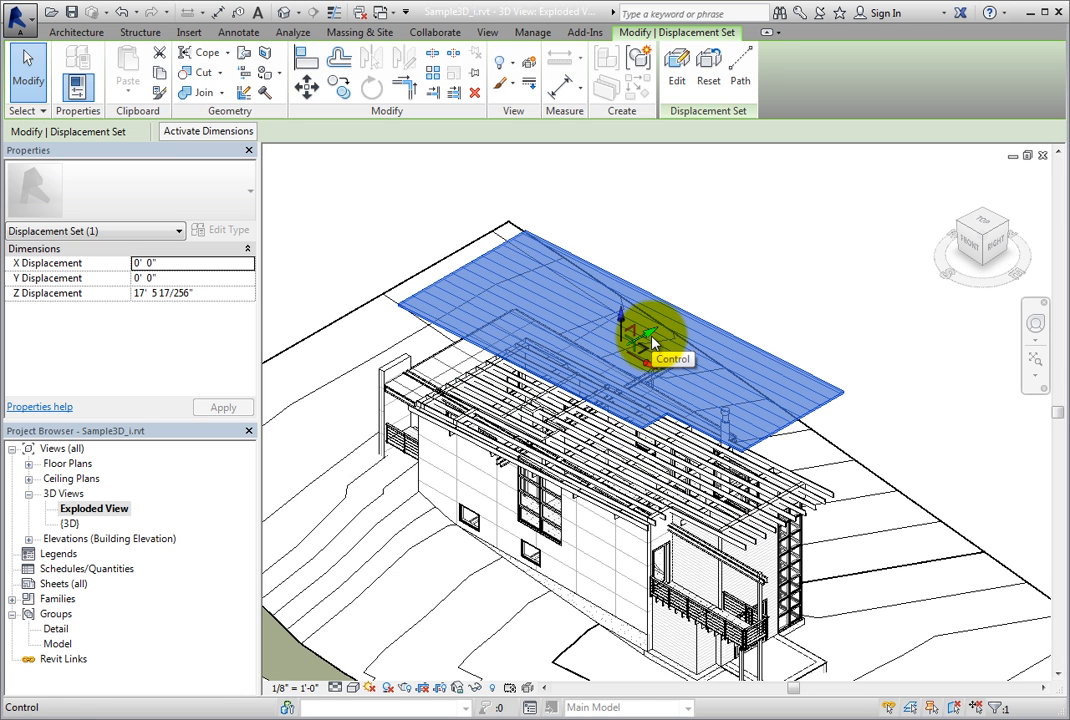
mouse_move(656, 376)
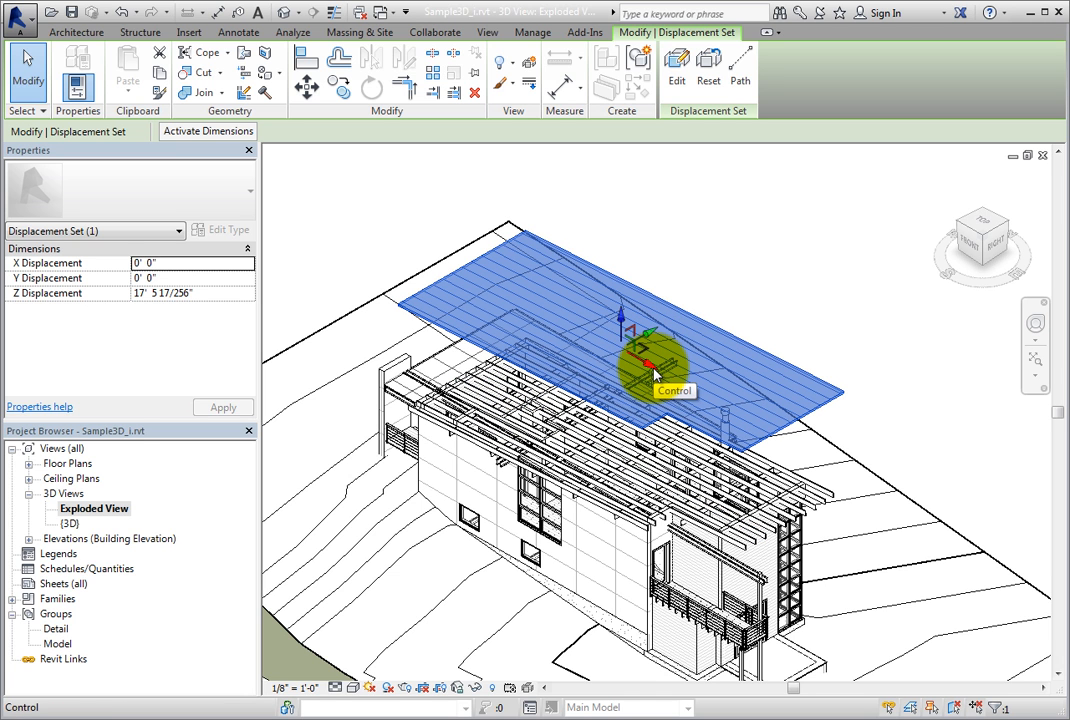
Shift the raised roof sideways along the X axis by roughly 2'-3"
drag(644, 360, 620, 420)
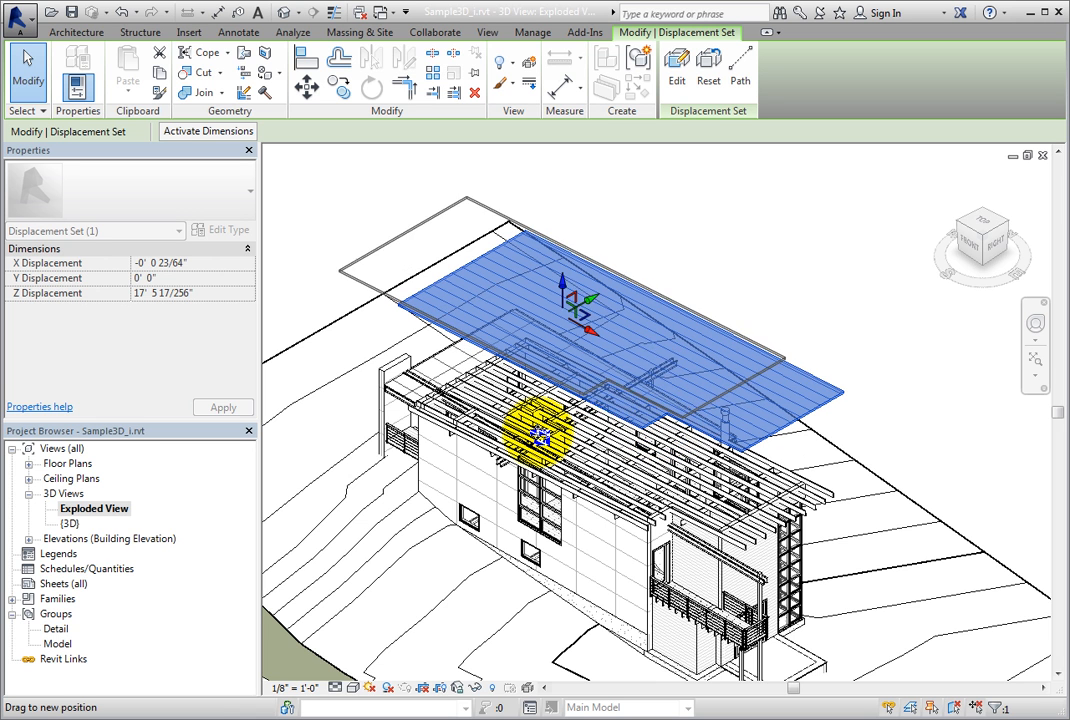
drag(540, 440, 660, 370)
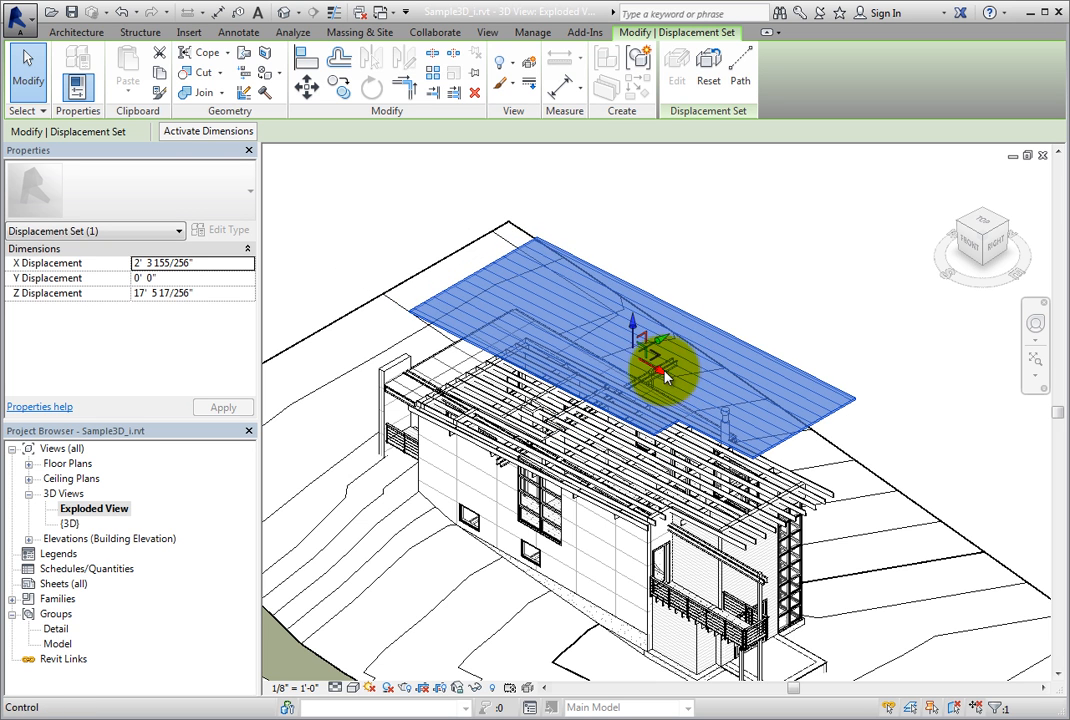
Reposition the roof to about 18'-10" up and 3'-1" along Y, nearly centred over the house
drag(664, 370, 680, 330)
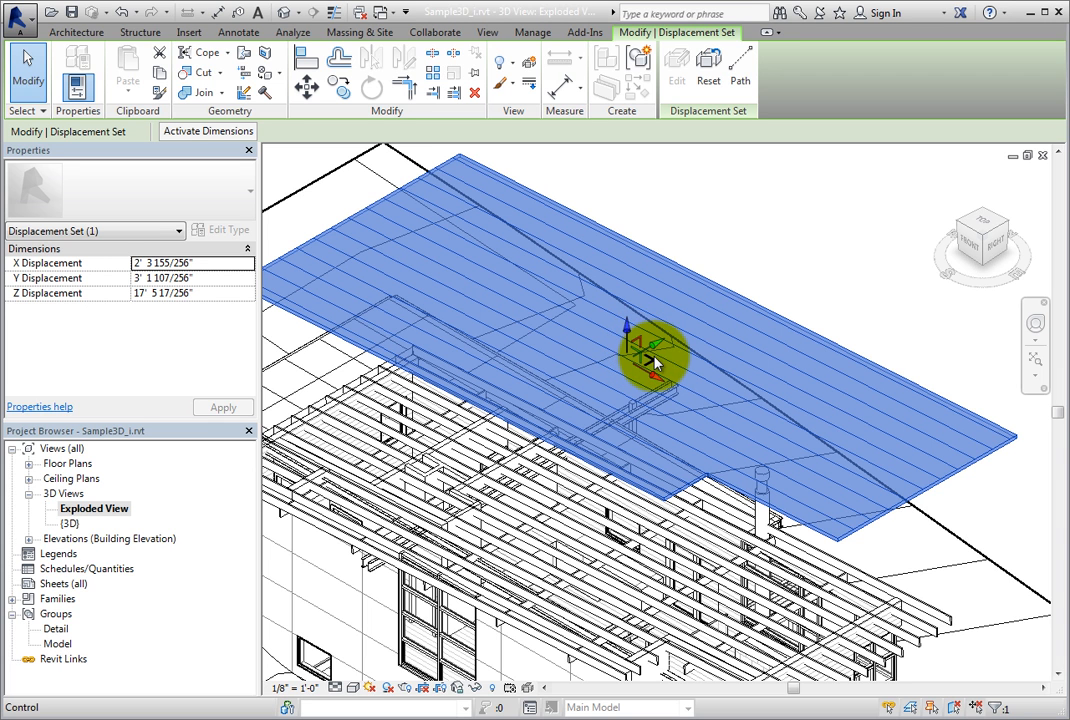
drag(656, 356, 616, 336)
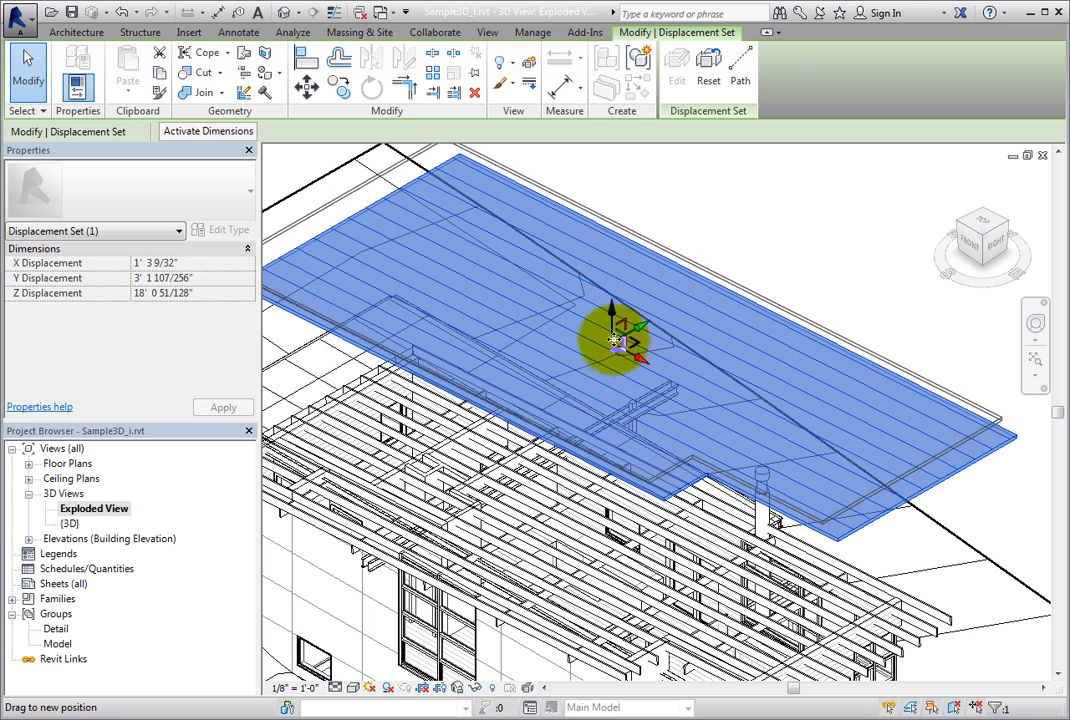
drag(616, 340, 656, 376)
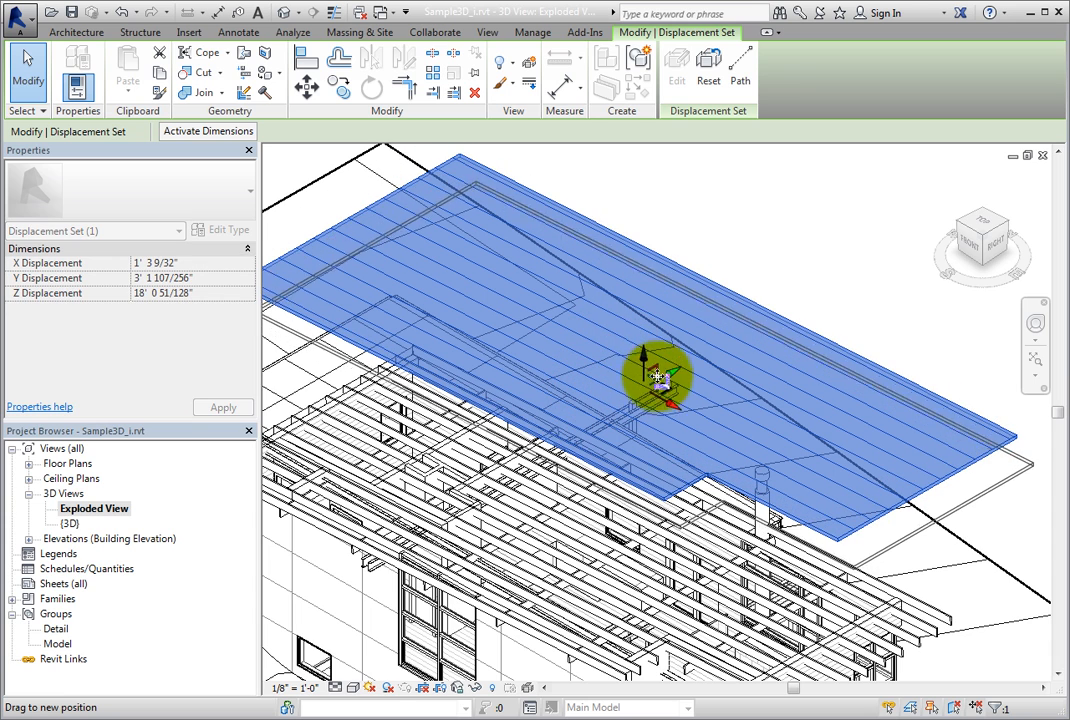
drag(656, 376, 600, 330)
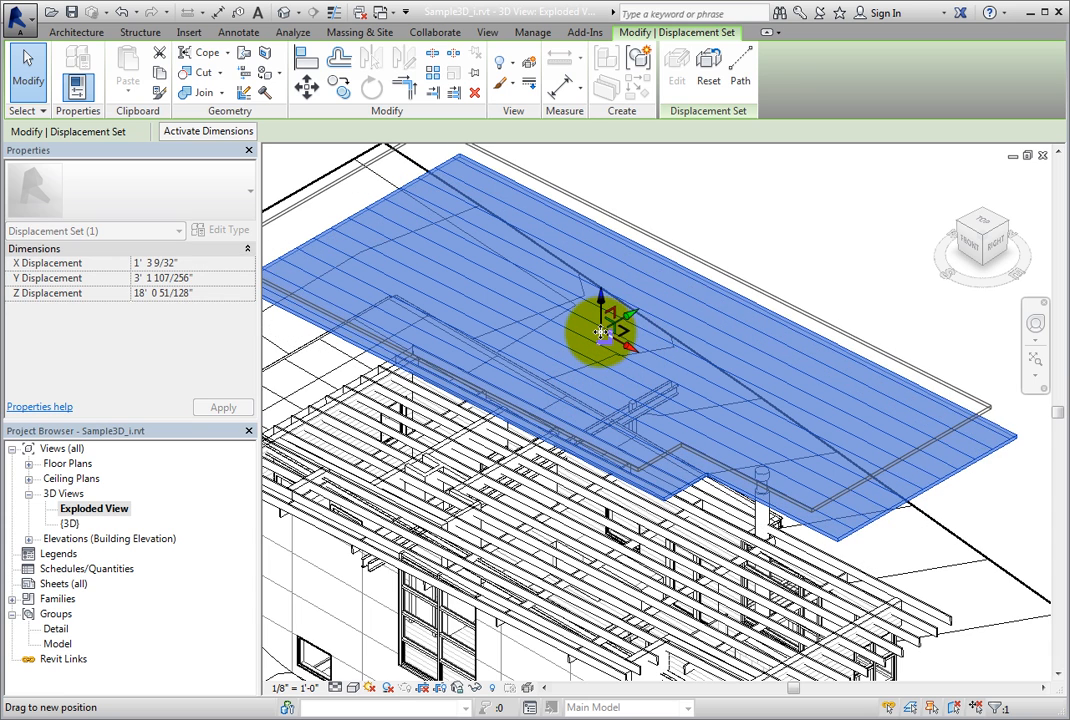
drag(600, 330, 616, 418)
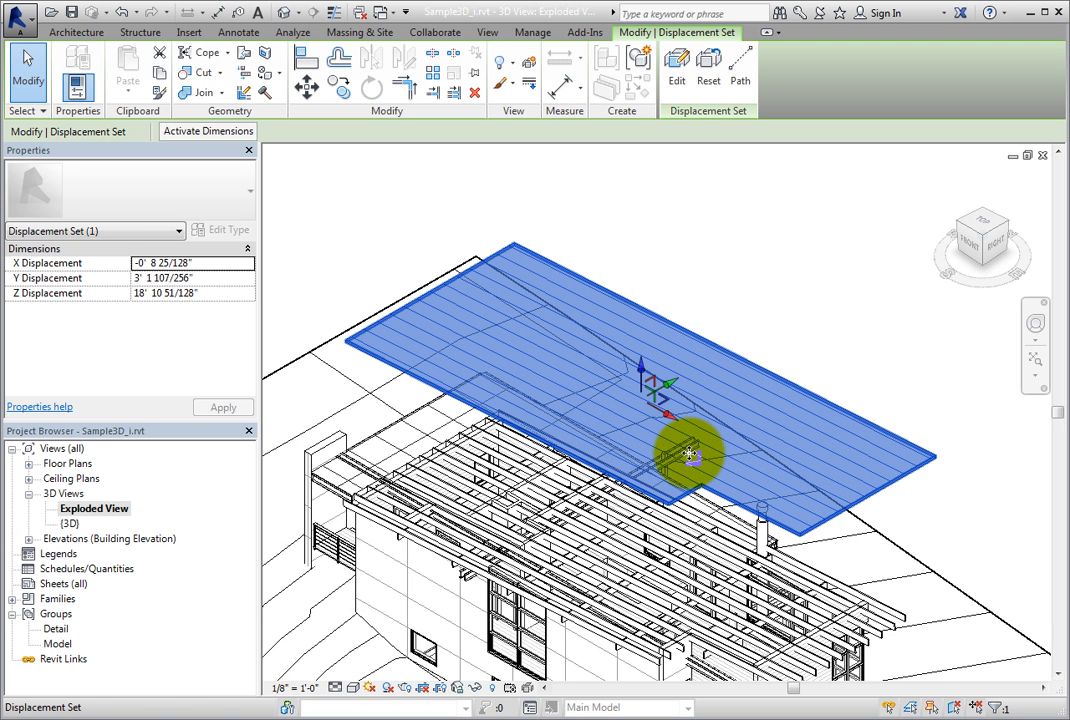
Pan the view to bring the whole house back into frame
drag(690, 456, 920, 530)
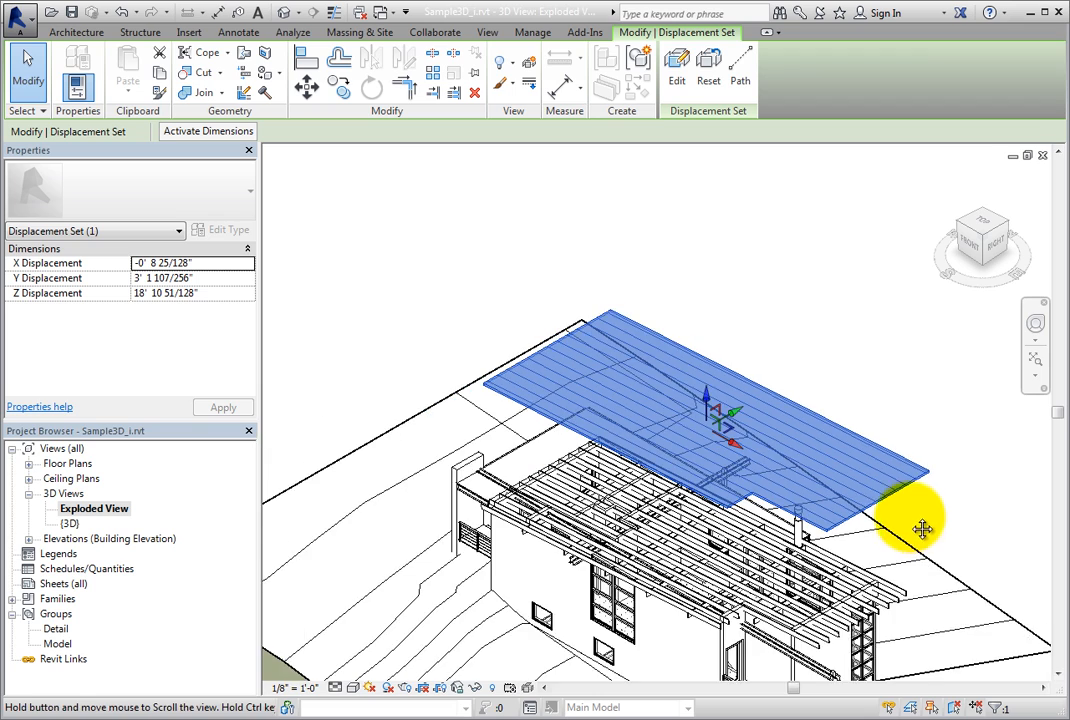
drag(920, 530, 800, 396)
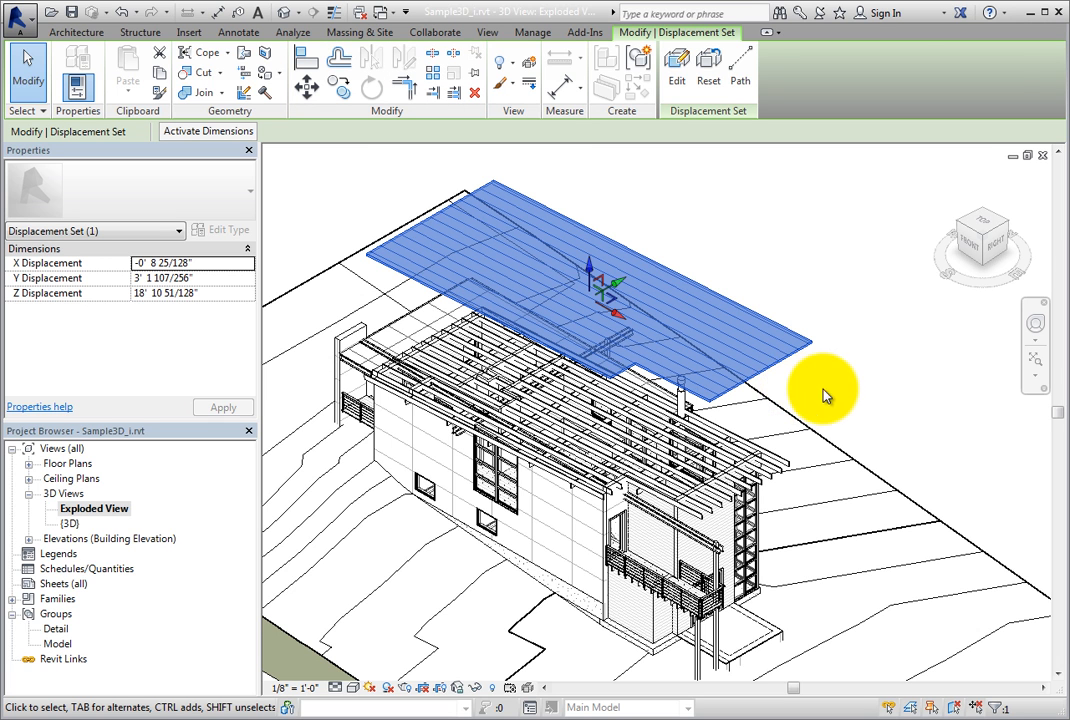
Clear the roof selection and switch to the default {3D} view, where the roof is undisplaced
click(864, 384)
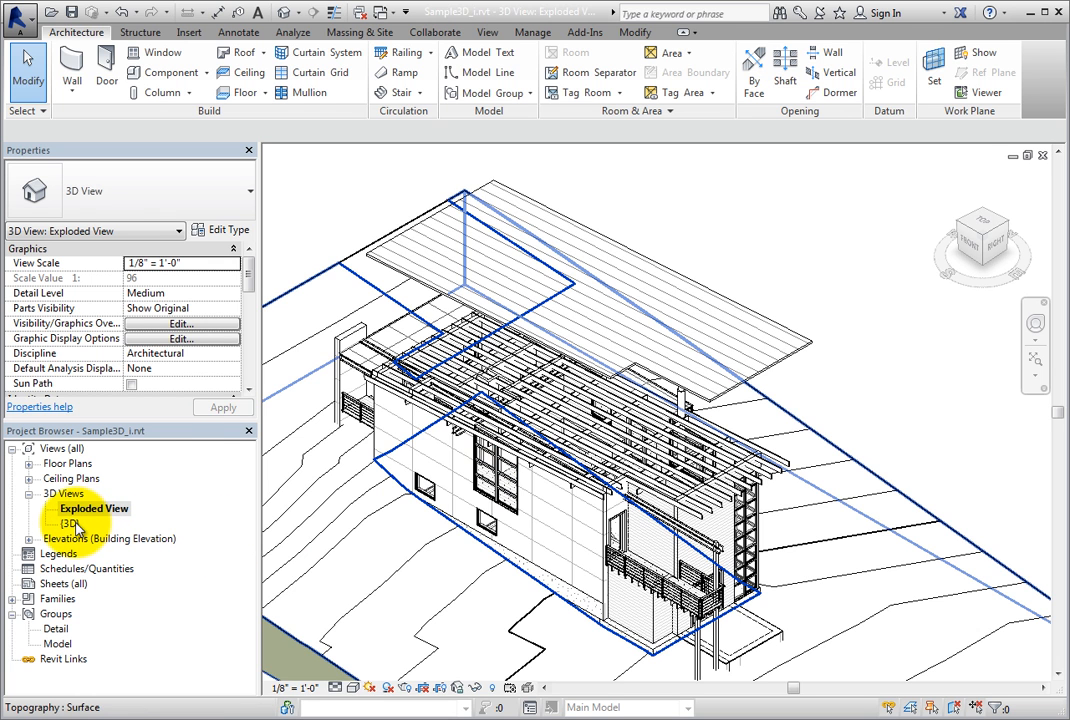
double_click(68, 524)
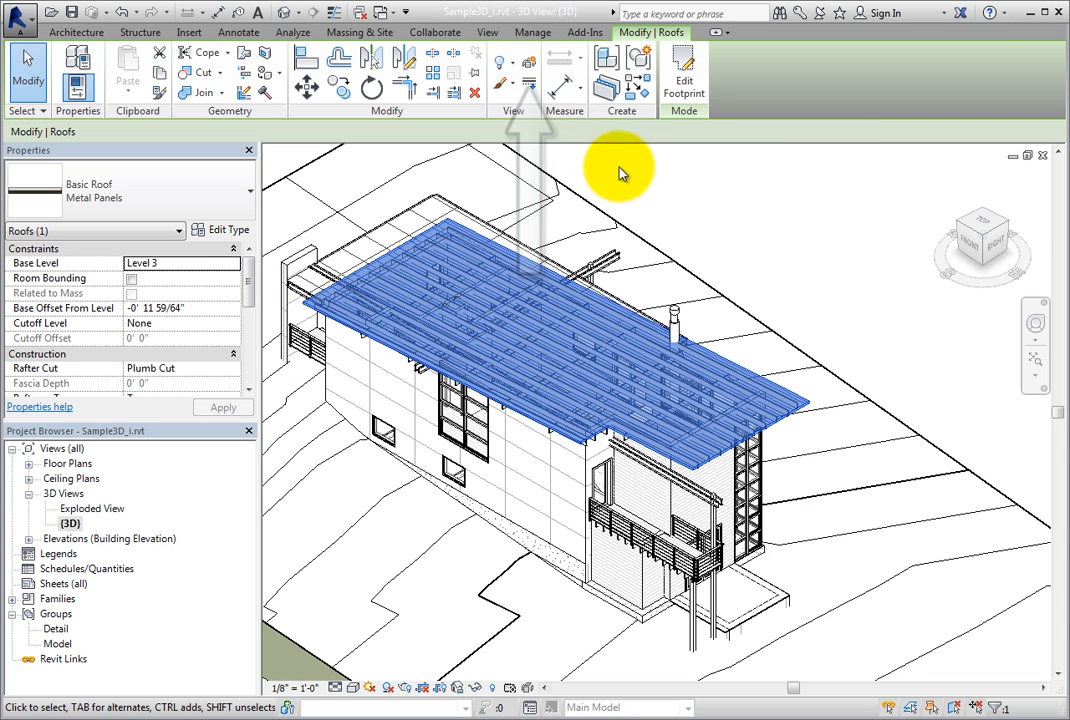
mouse_move(642, 180)
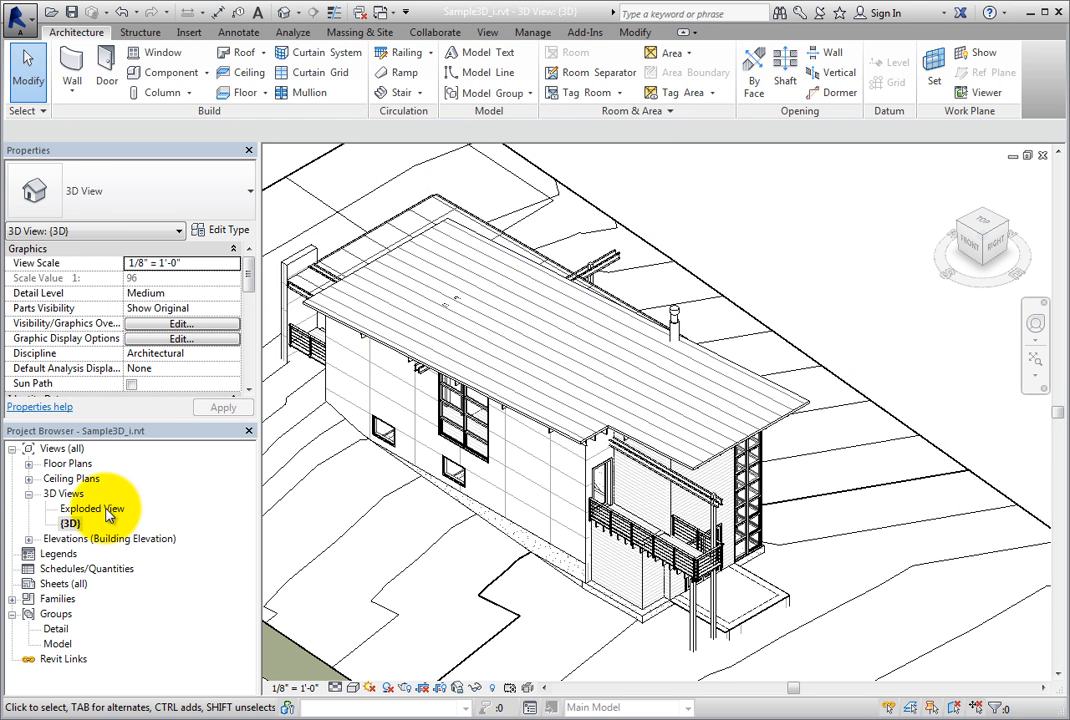
Return to Exploded View and select the raised roof's displacement set
double_click(92, 508)
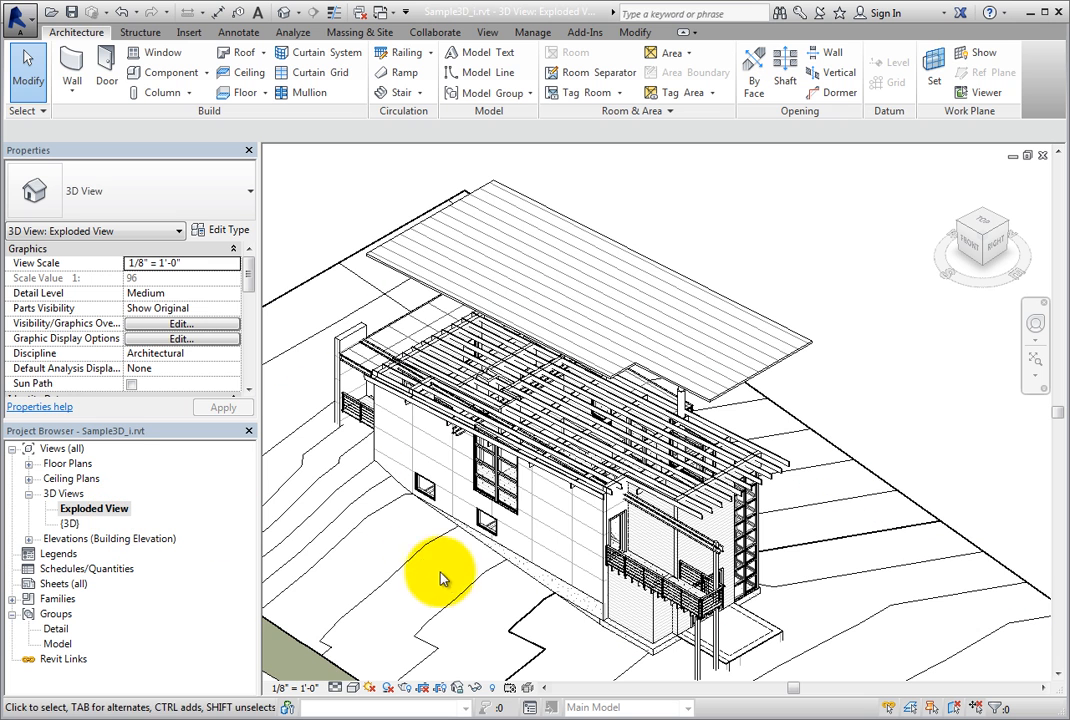
click(800, 350)
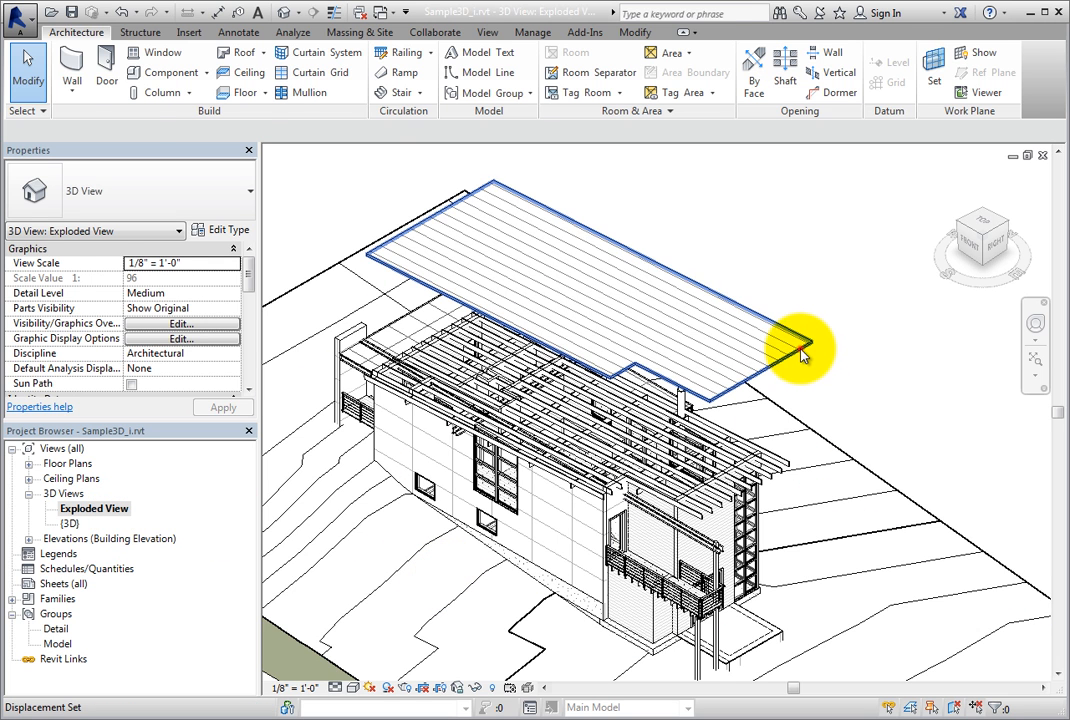
click(800, 350)
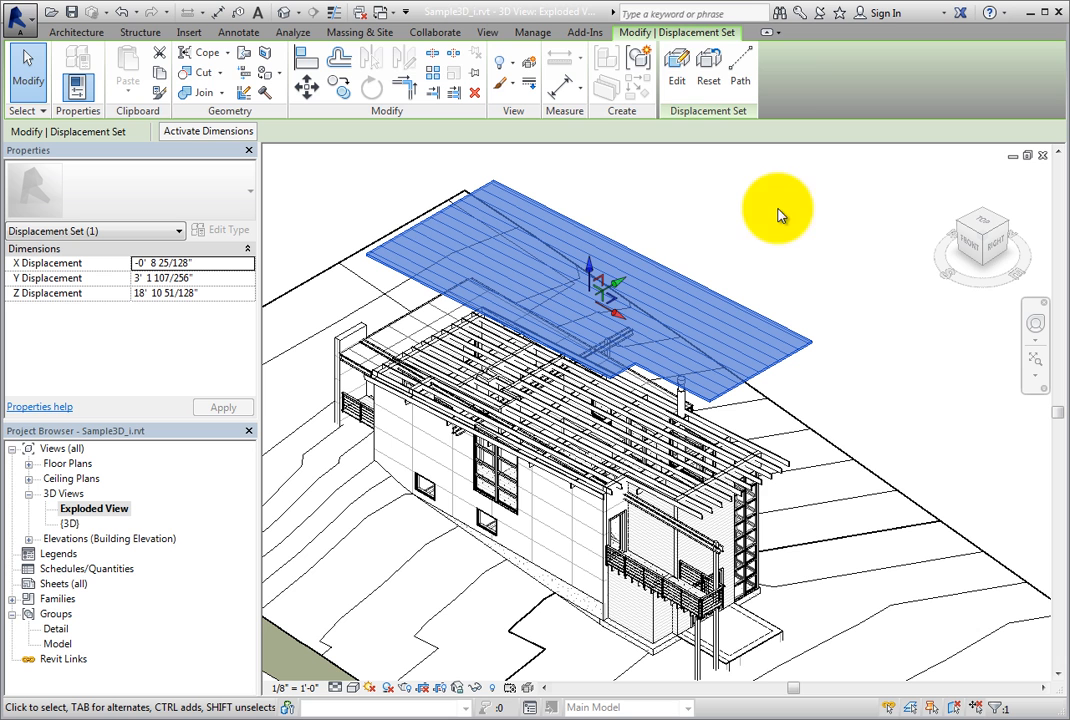
mouse_move(676, 70)
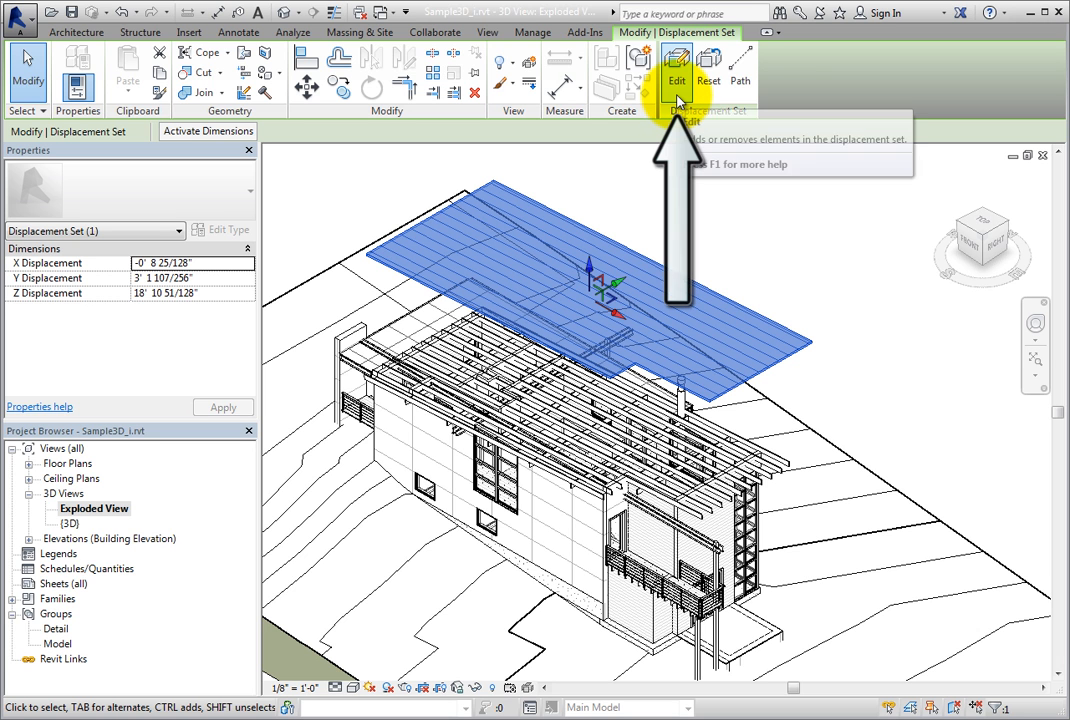
Edit the roof displacement set's membership and finish, leaving only the roof raised
click(676, 70)
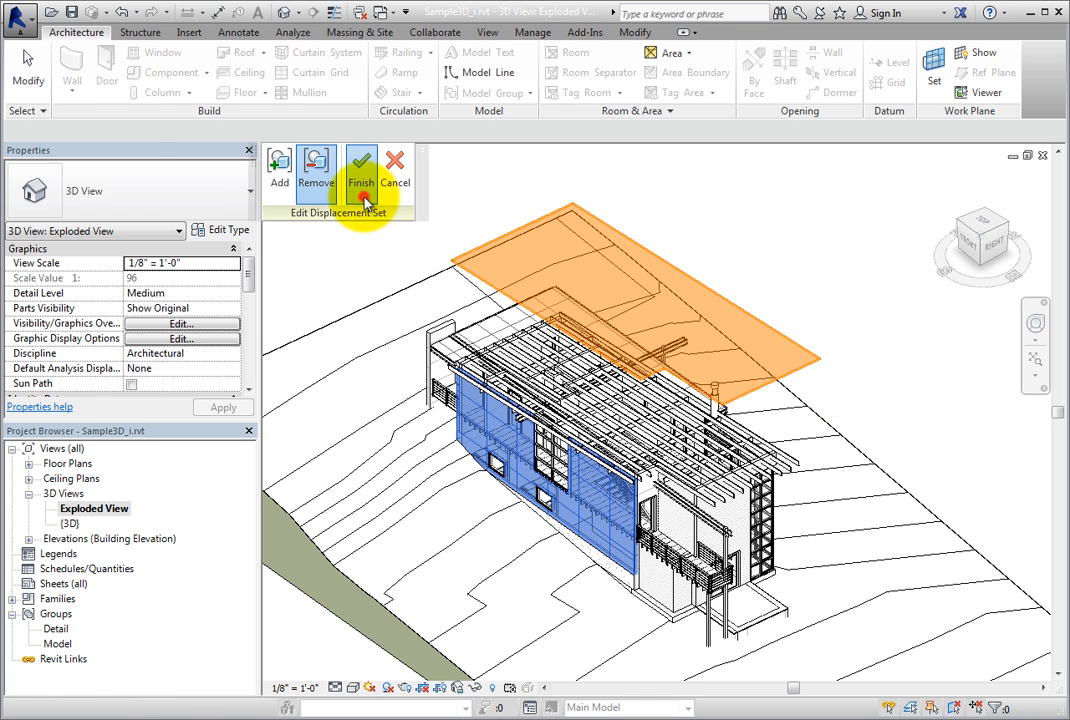
click(360, 164)
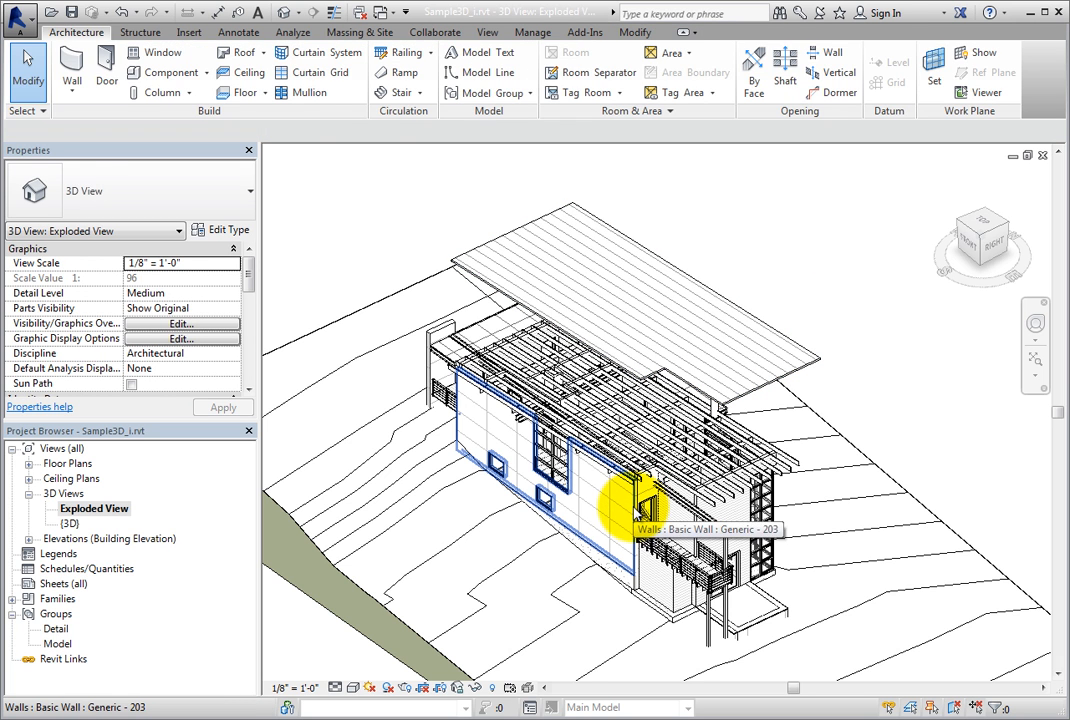
Give the front wall its own displacement set shifted about 15 feet along Y, then deselect it
click(640, 500)
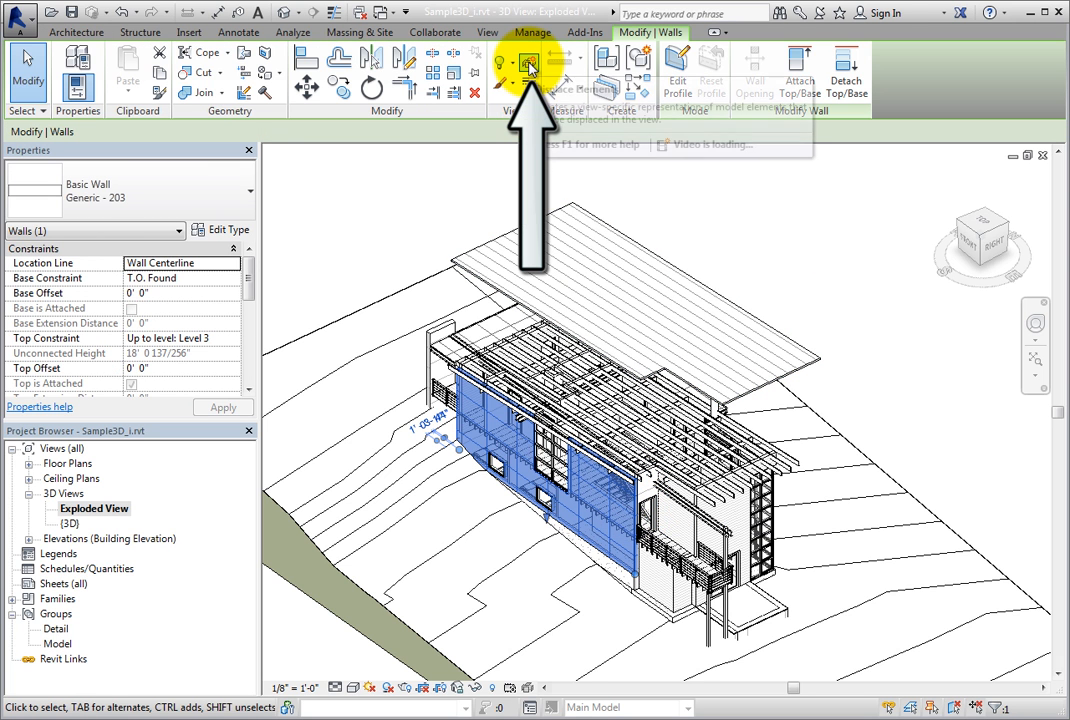
click(528, 64)
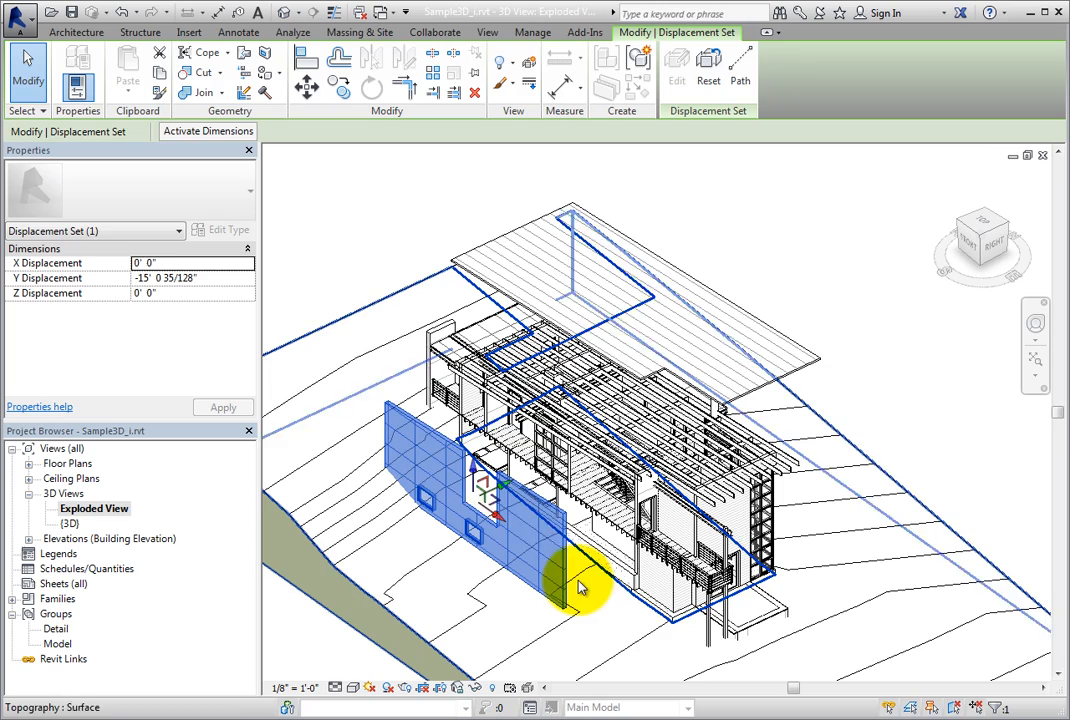
click(620, 630)
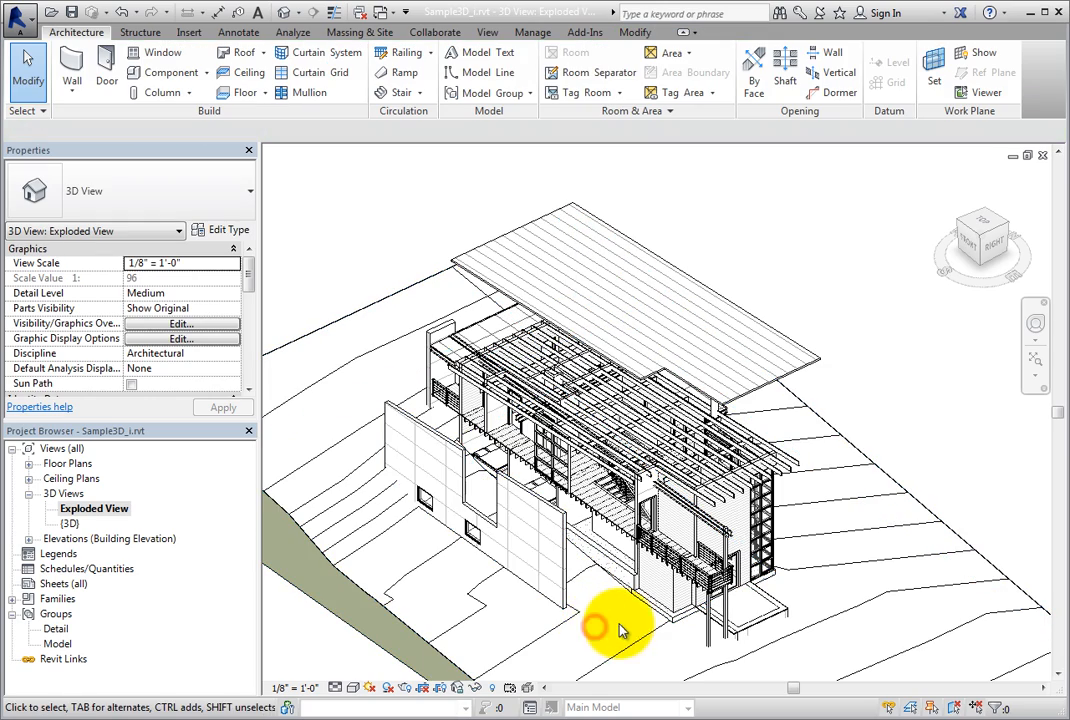
Orbit to a new angle and reselect the raised roof's displacement set
drag(620, 624, 616, 596)
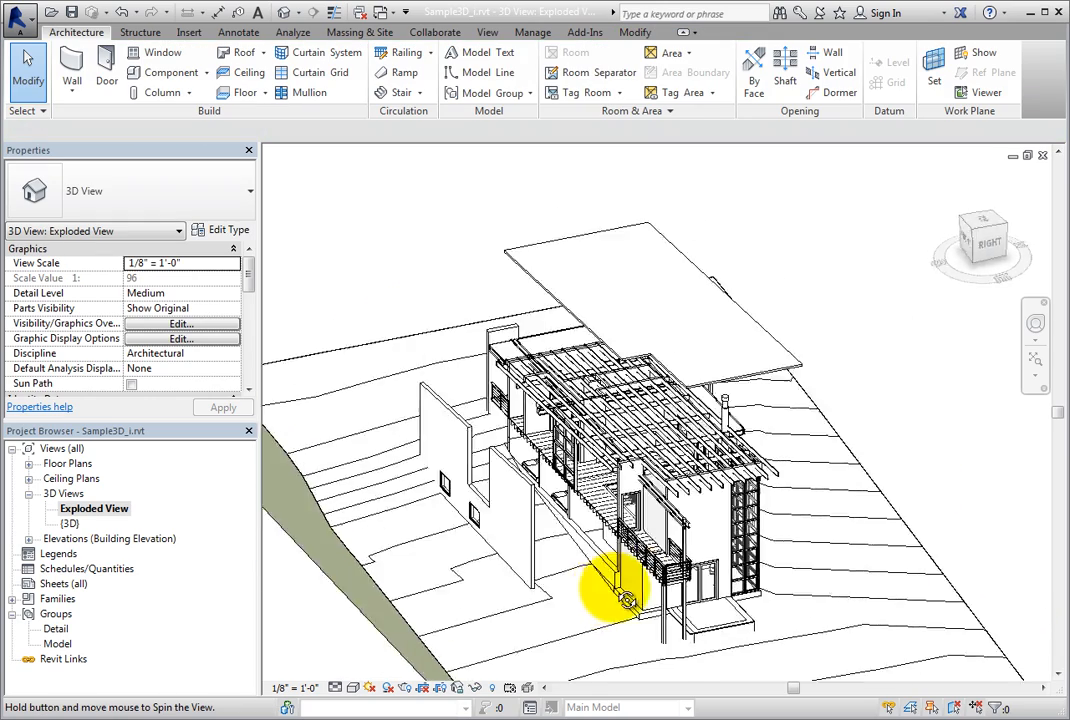
click(620, 600)
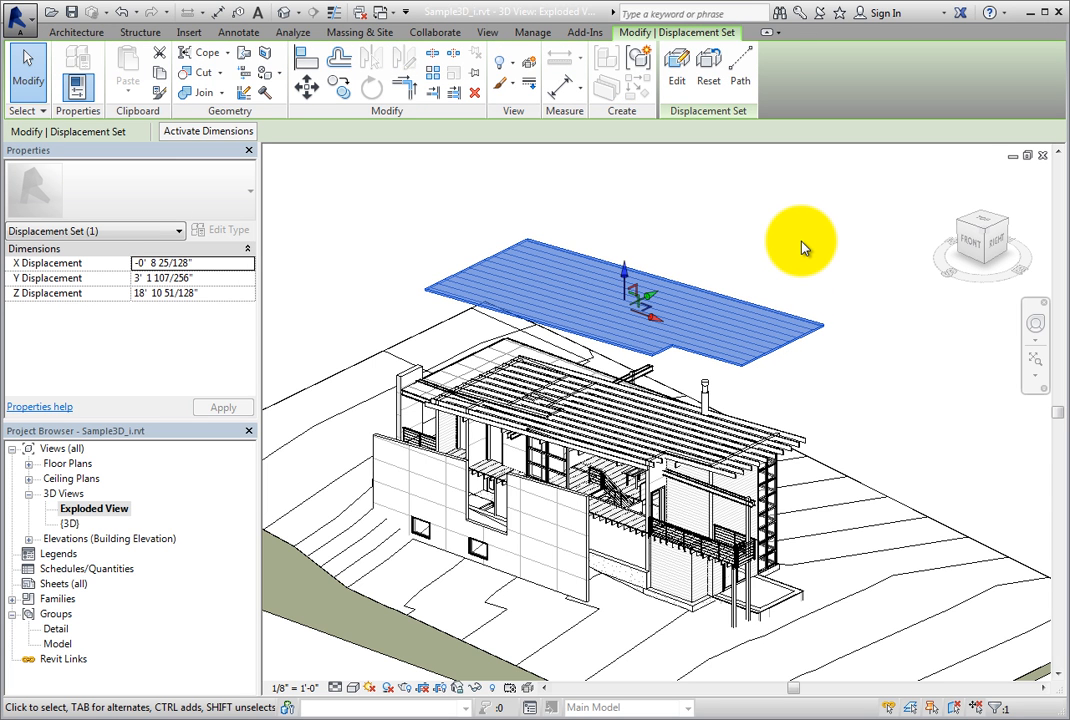
mouse_move(740, 70)
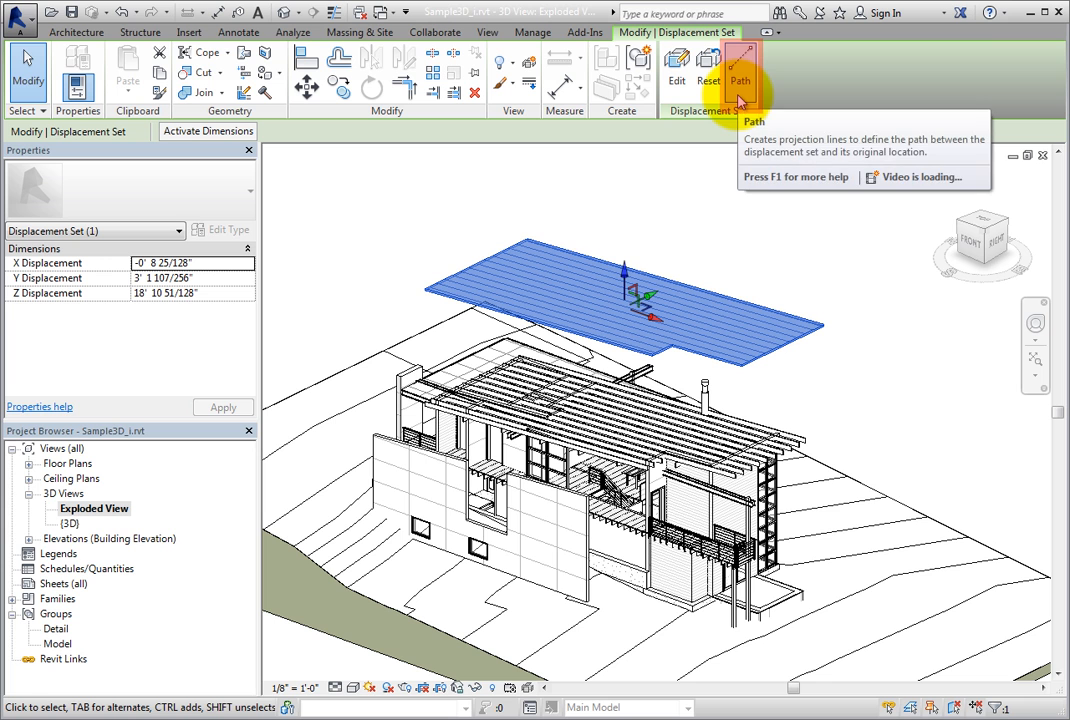
mouse_move(742, 124)
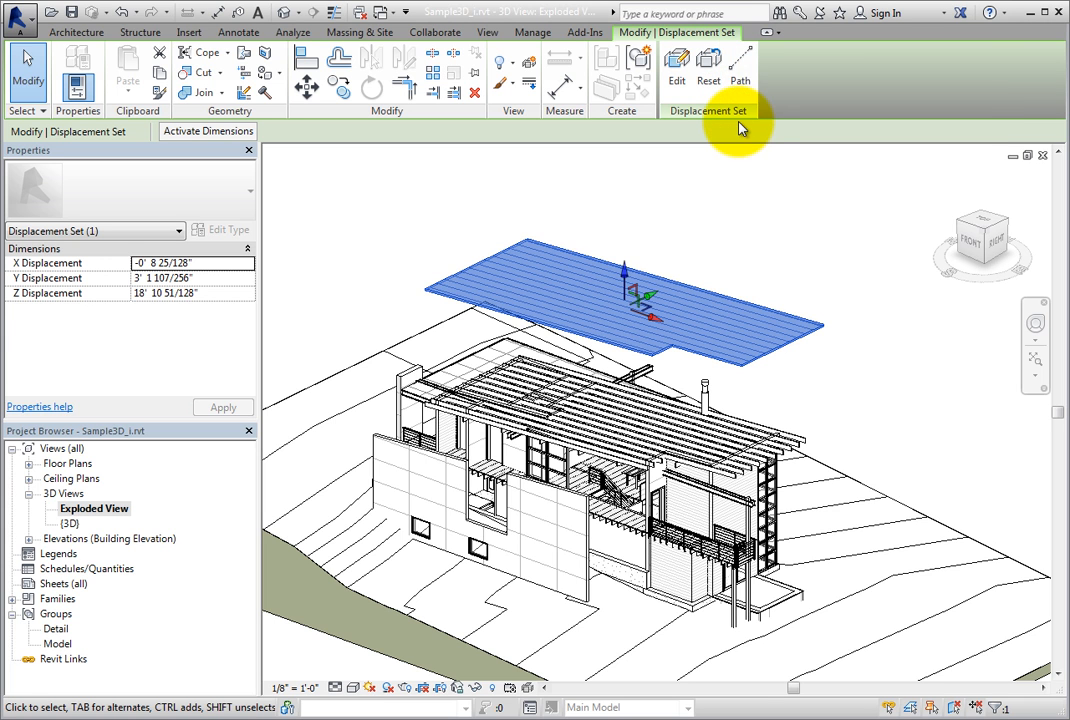
mouse_move(740, 64)
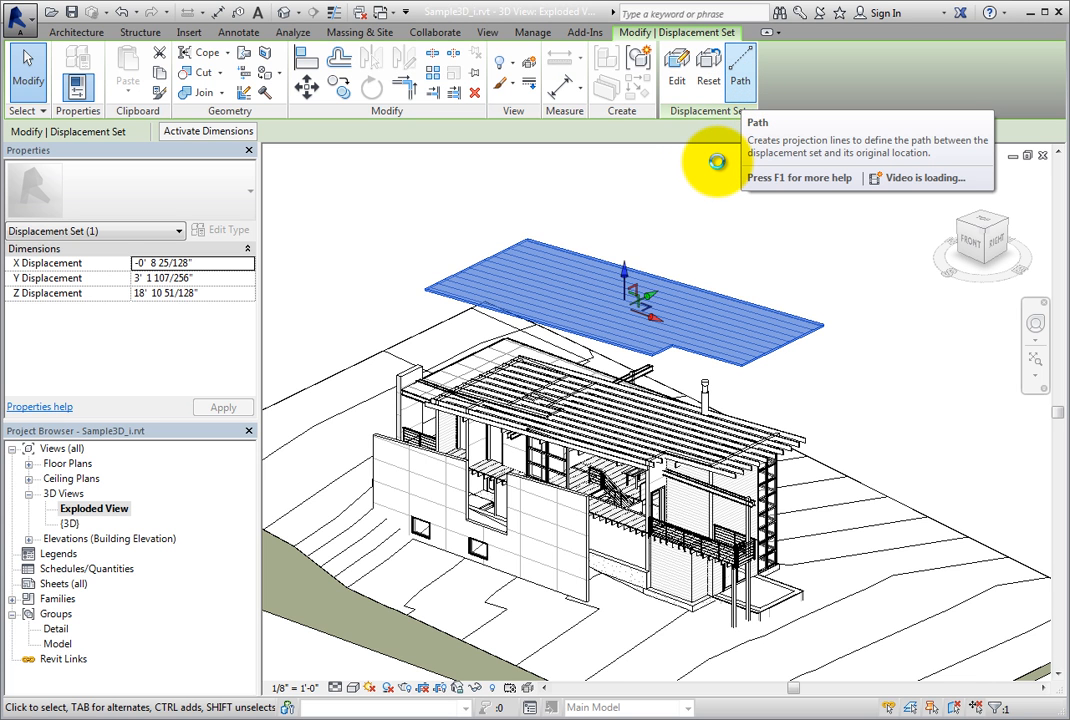
mouse_move(718, 168)
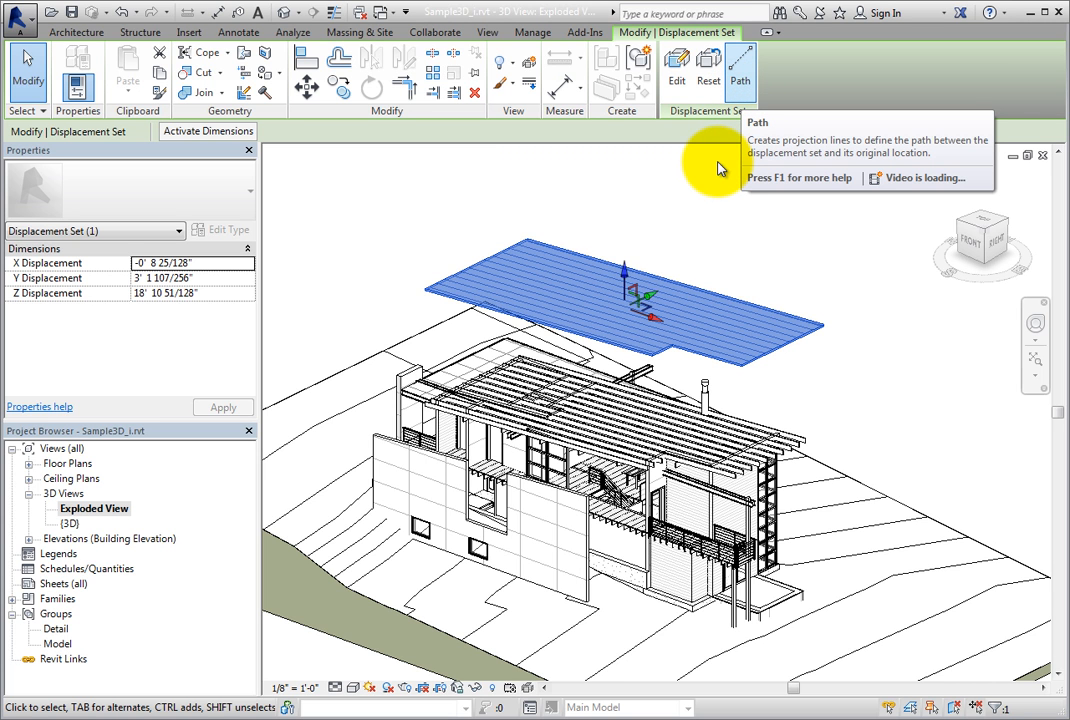
Start the Path tool to drop a dashed projection line from the raised roof toward the house
click(740, 68)
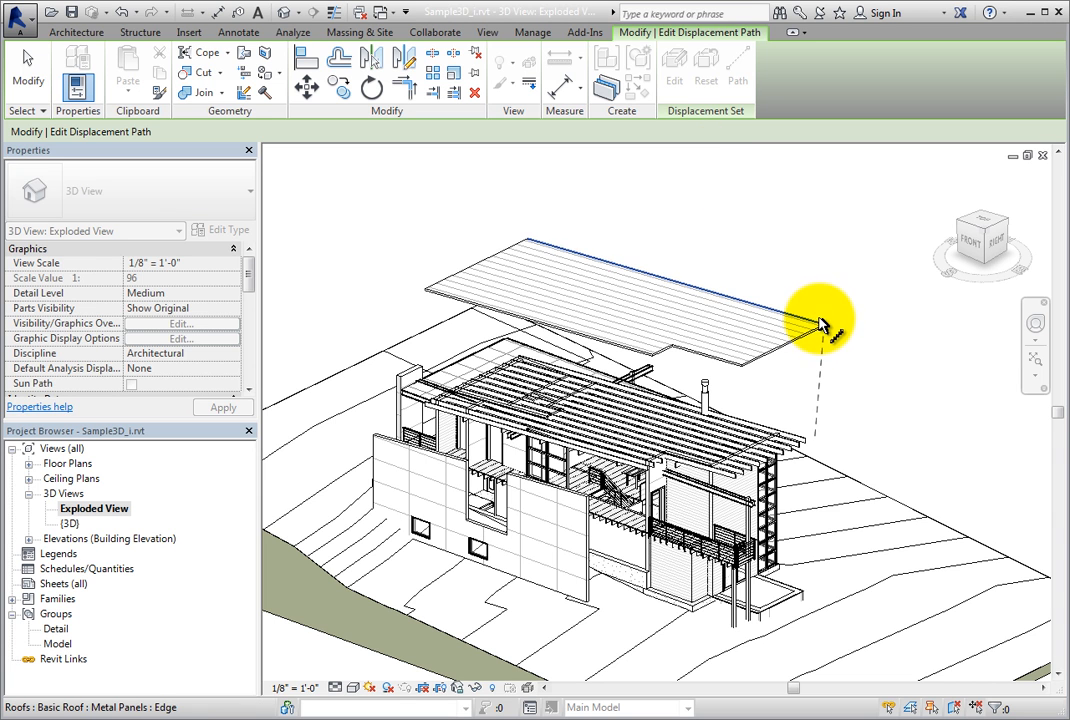
mouse_move(824, 336)
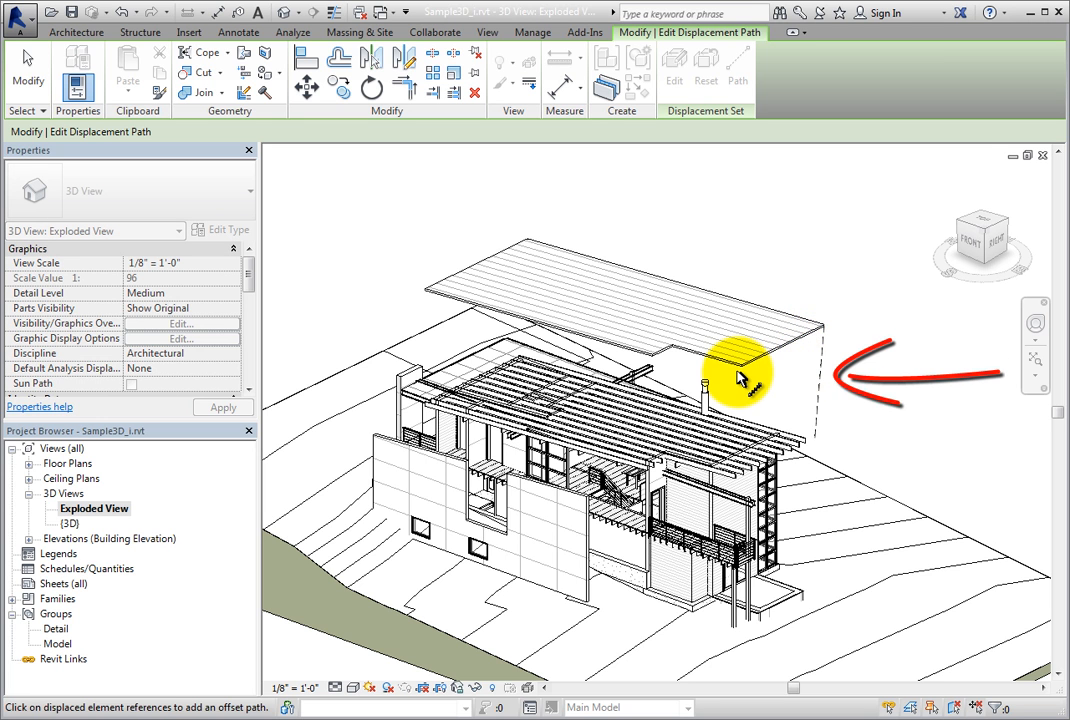
mouse_move(744, 376)
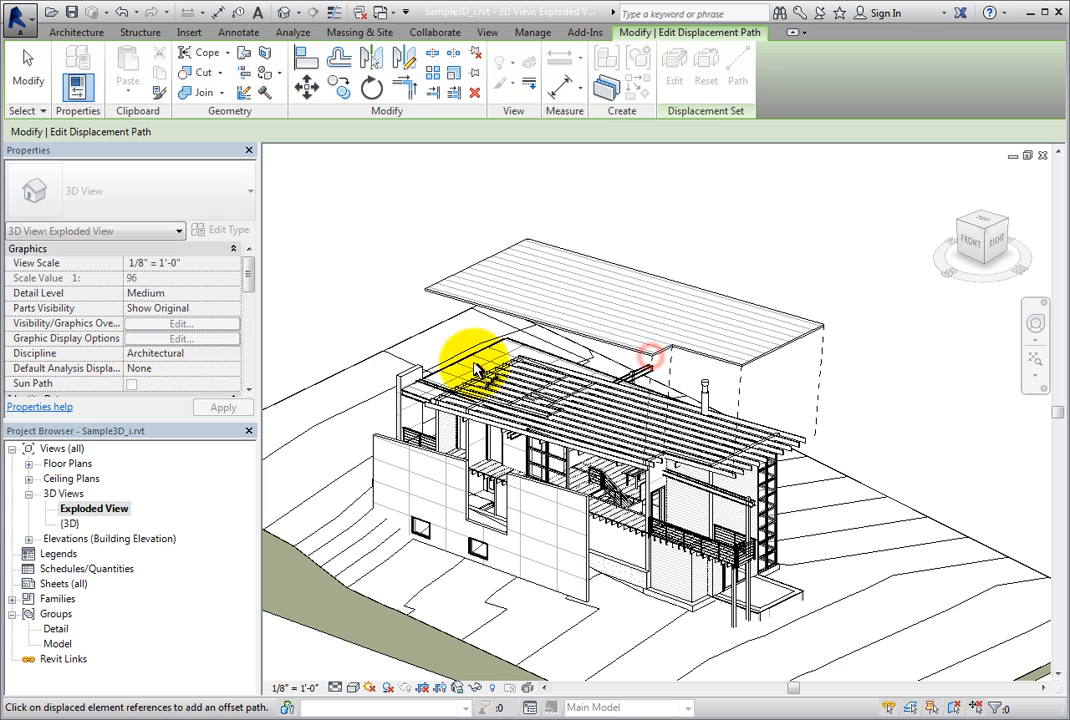
mouse_move(428, 298)
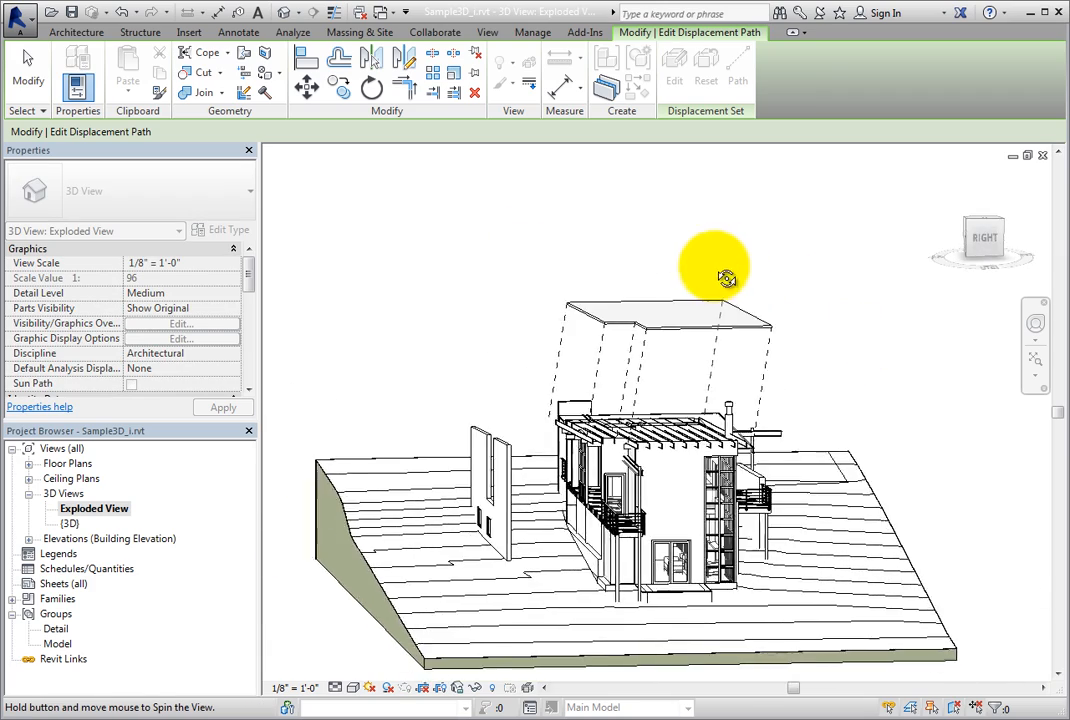
Orbit around the house to check the dashed projection lines from several sides
drag(716, 258, 524, 320)
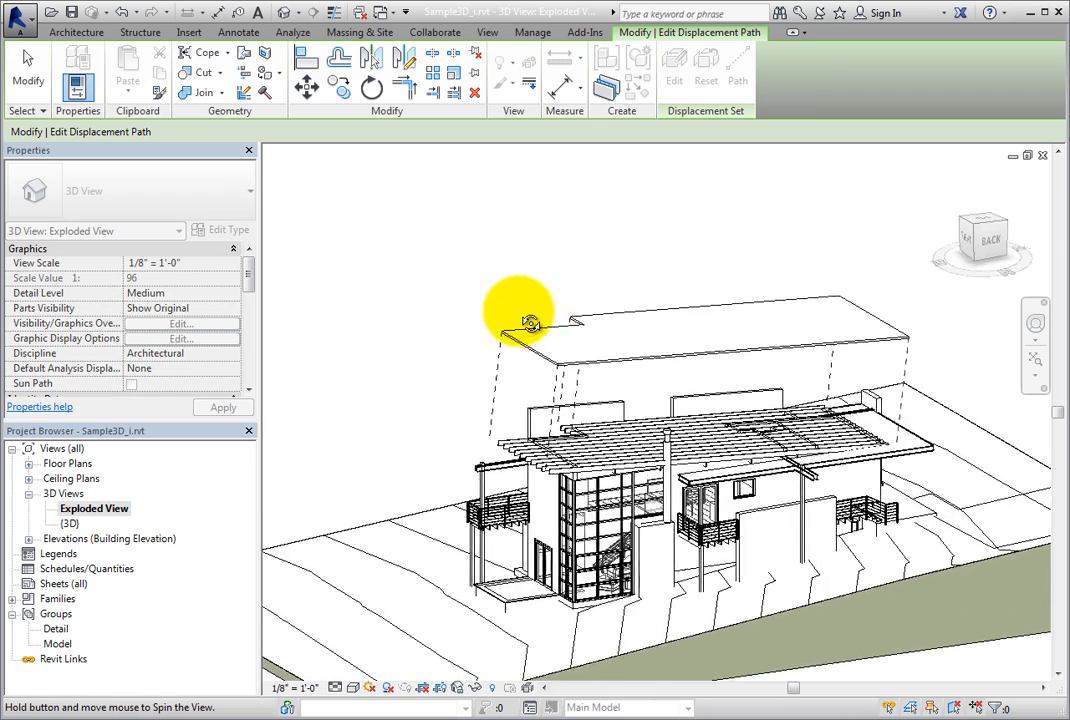
drag(520, 320, 844, 364)
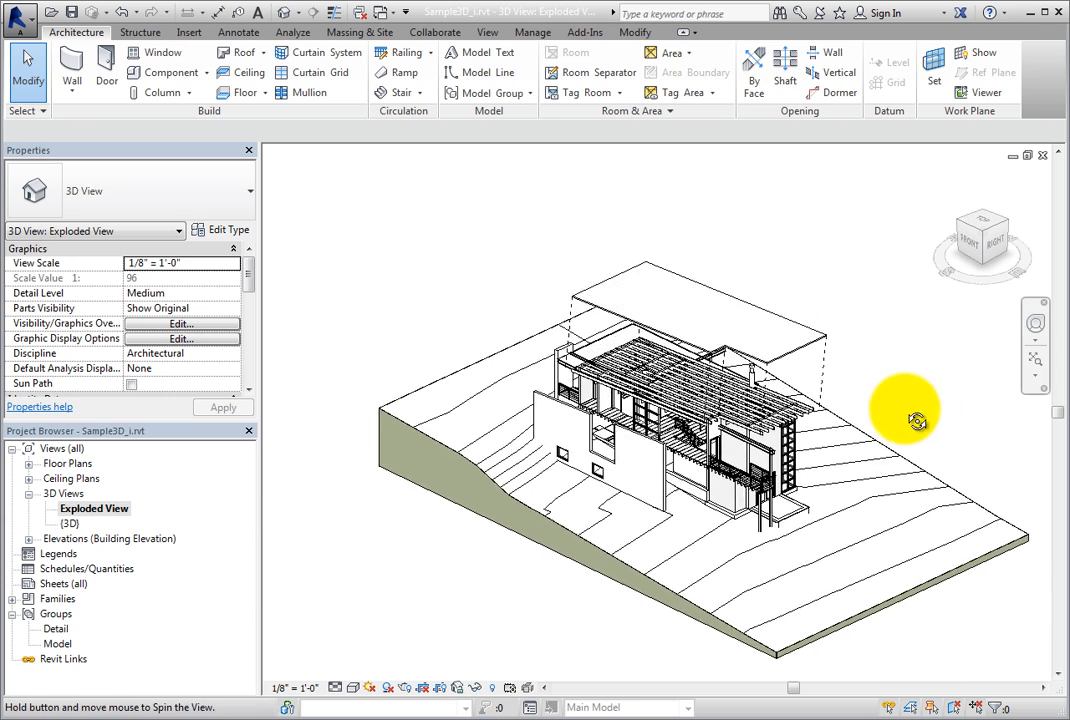
drag(904, 418, 844, 448)
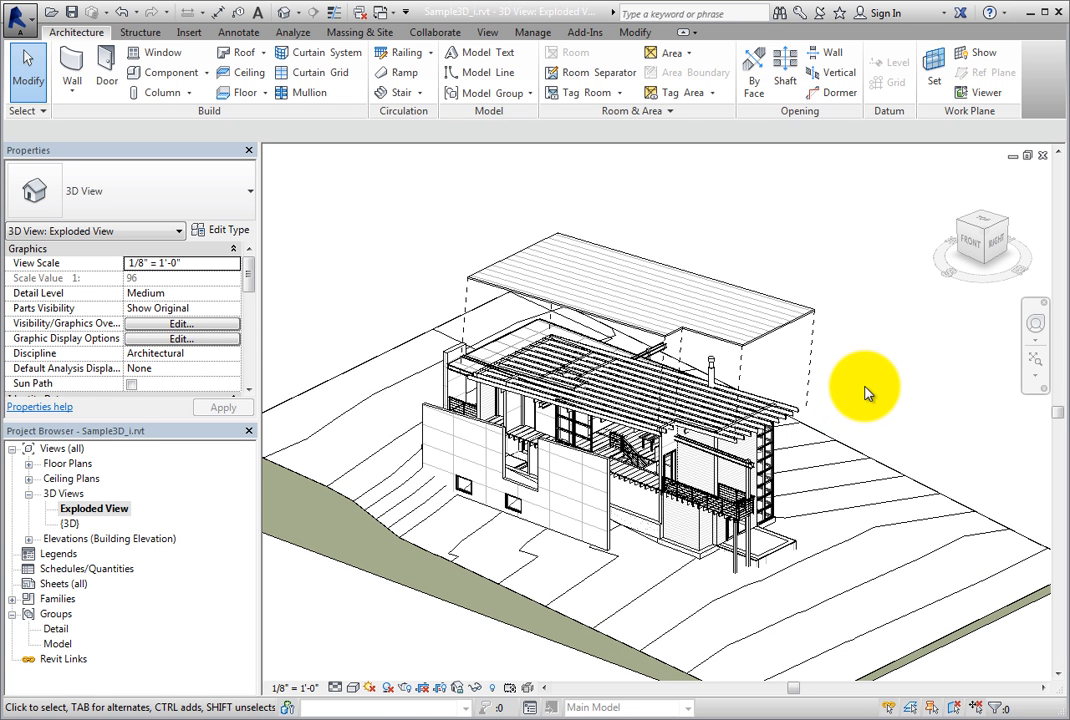
Reset the front wall's displacement set so the wall returns to its original position
click(618, 504)
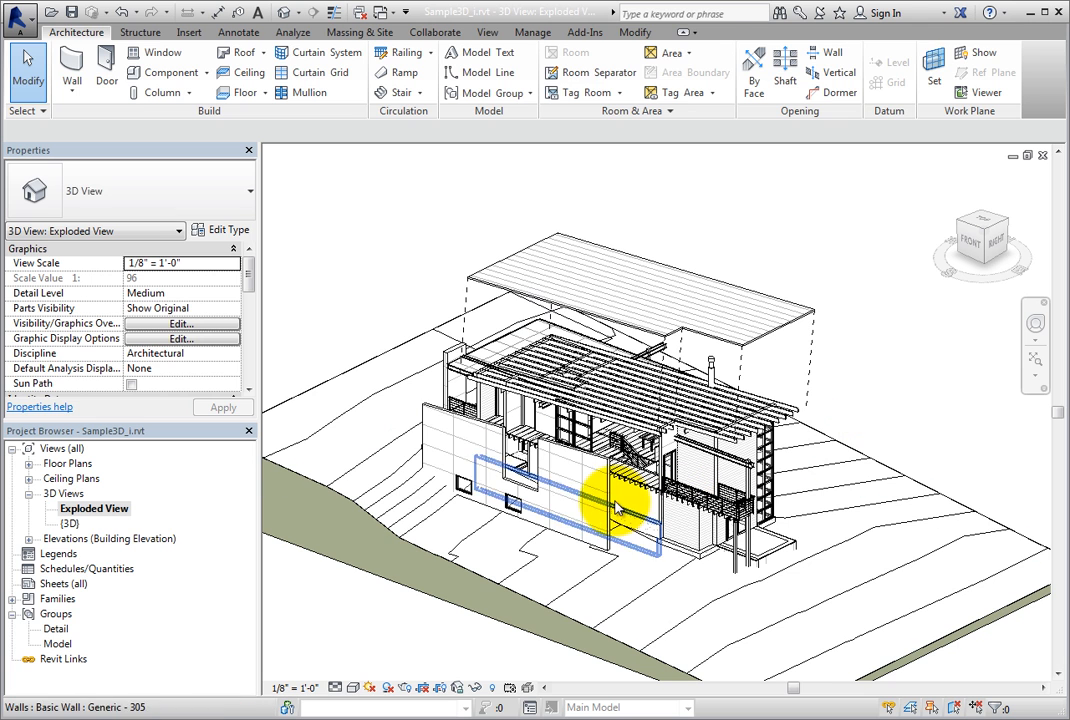
click(620, 504)
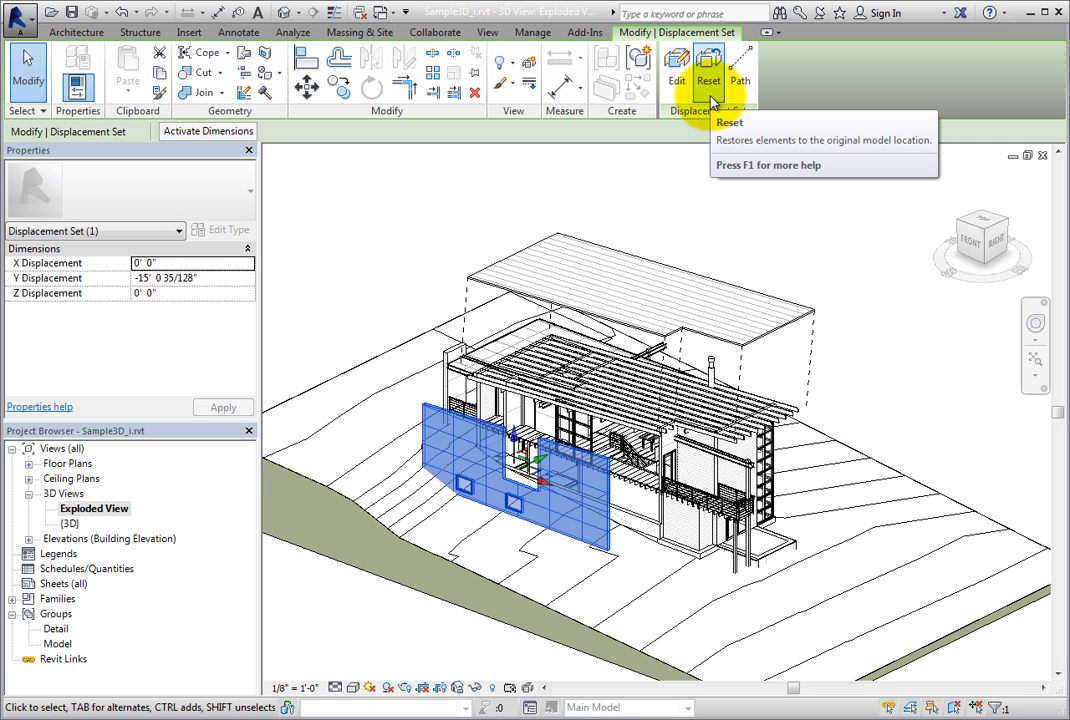
click(708, 64)
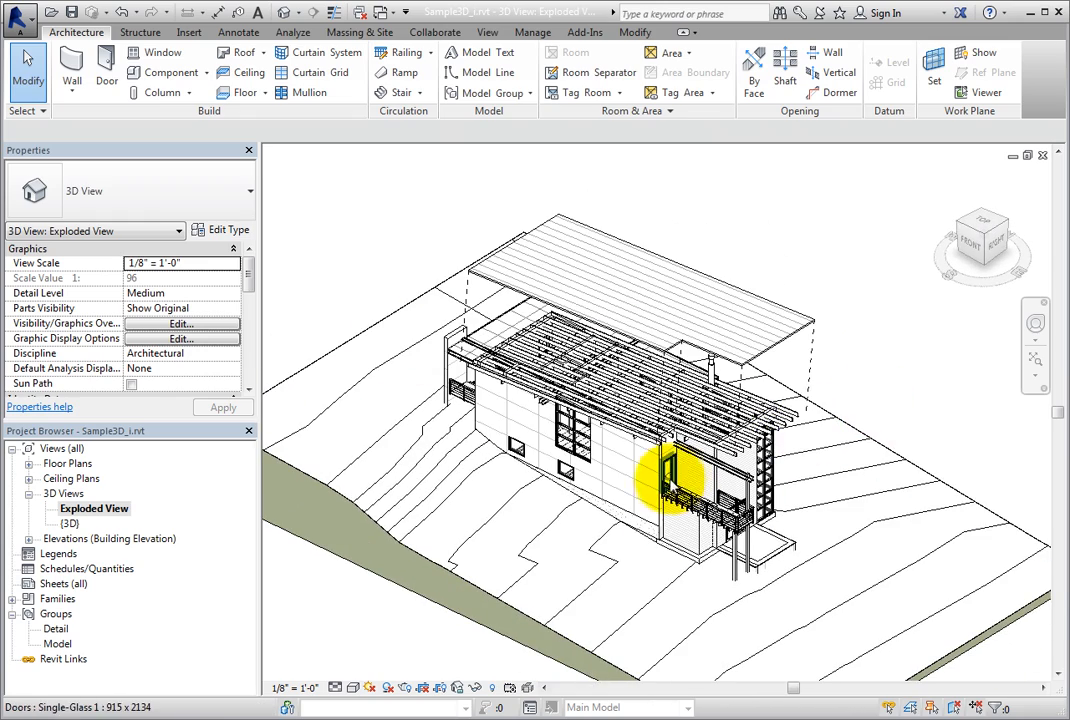
Ctrl-select the two lower-right corner walls and make them a displacement set via Displace Elements
click(660, 476)
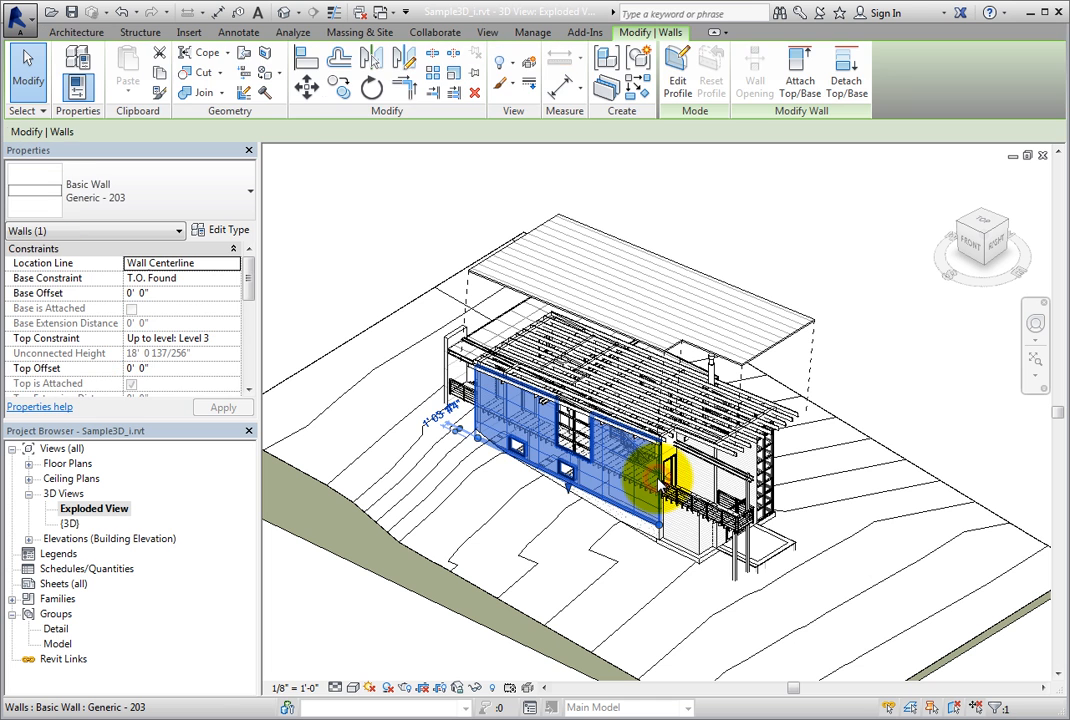
mouse_move(904, 396)
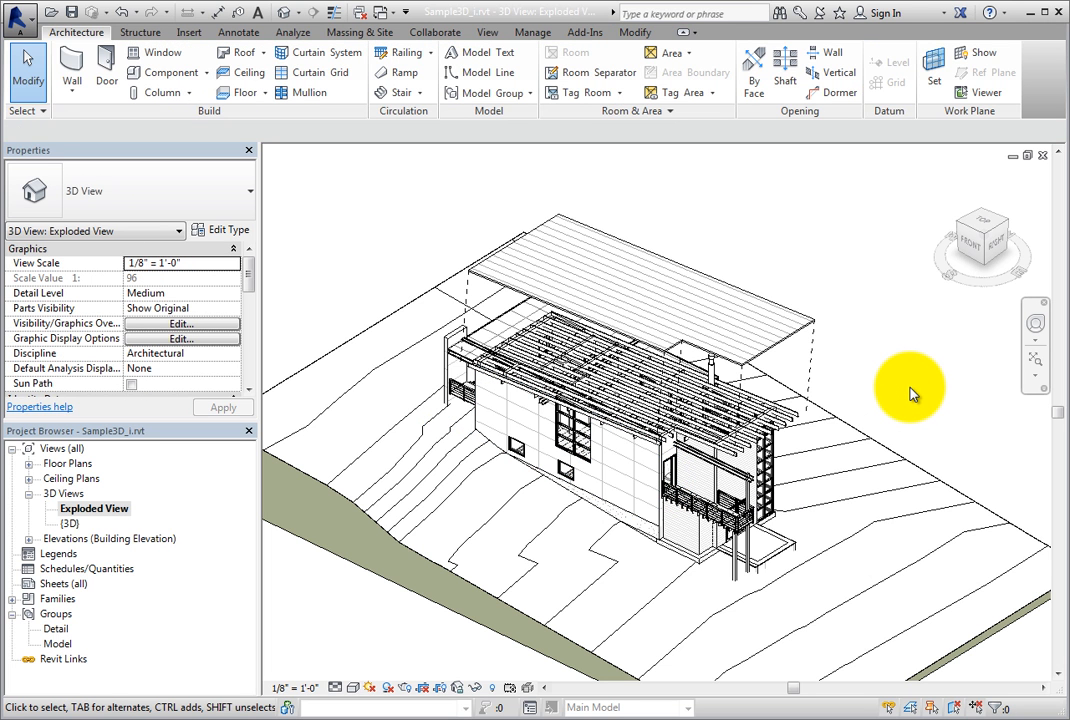
mouse_move(888, 452)
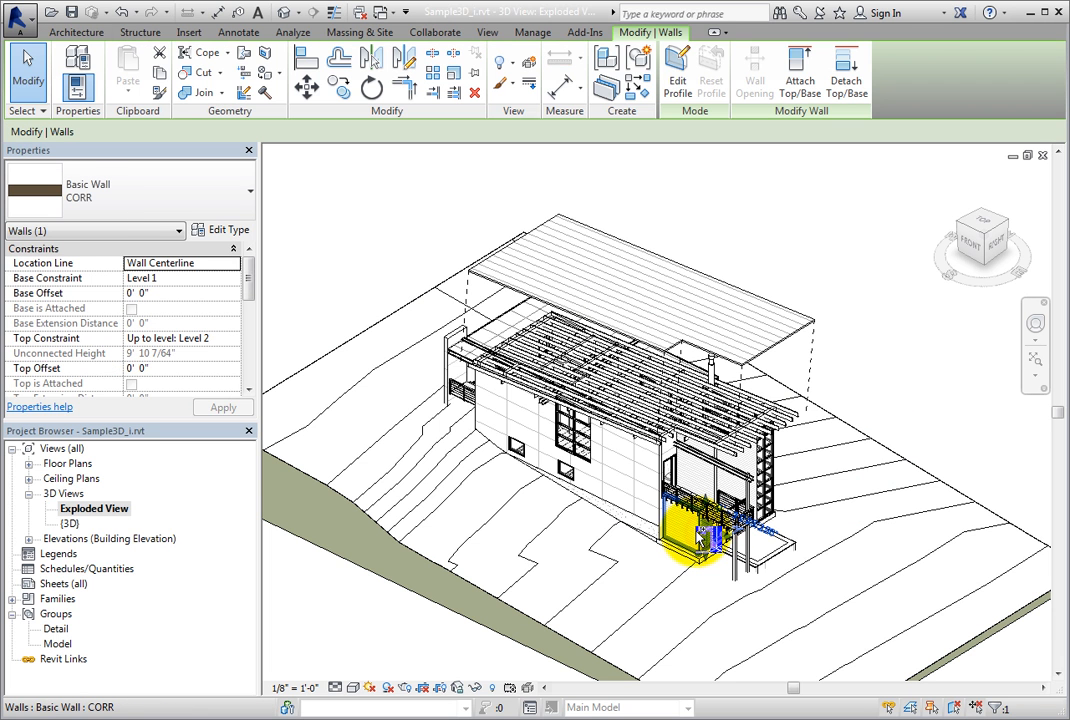
click(700, 530)
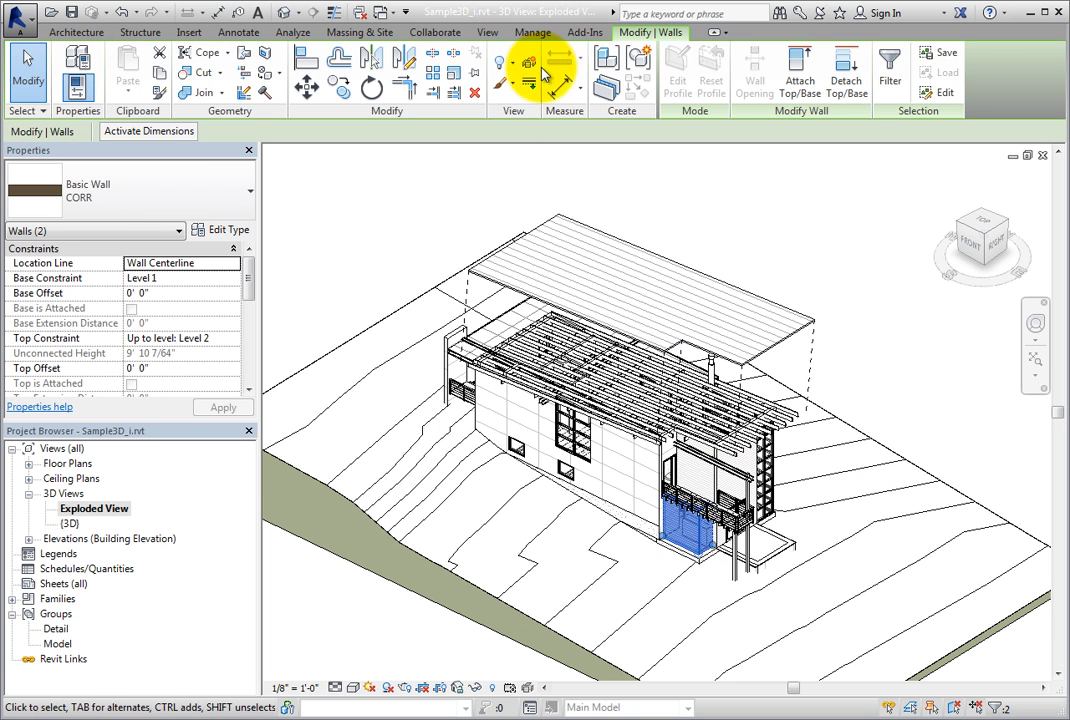
click(530, 62)
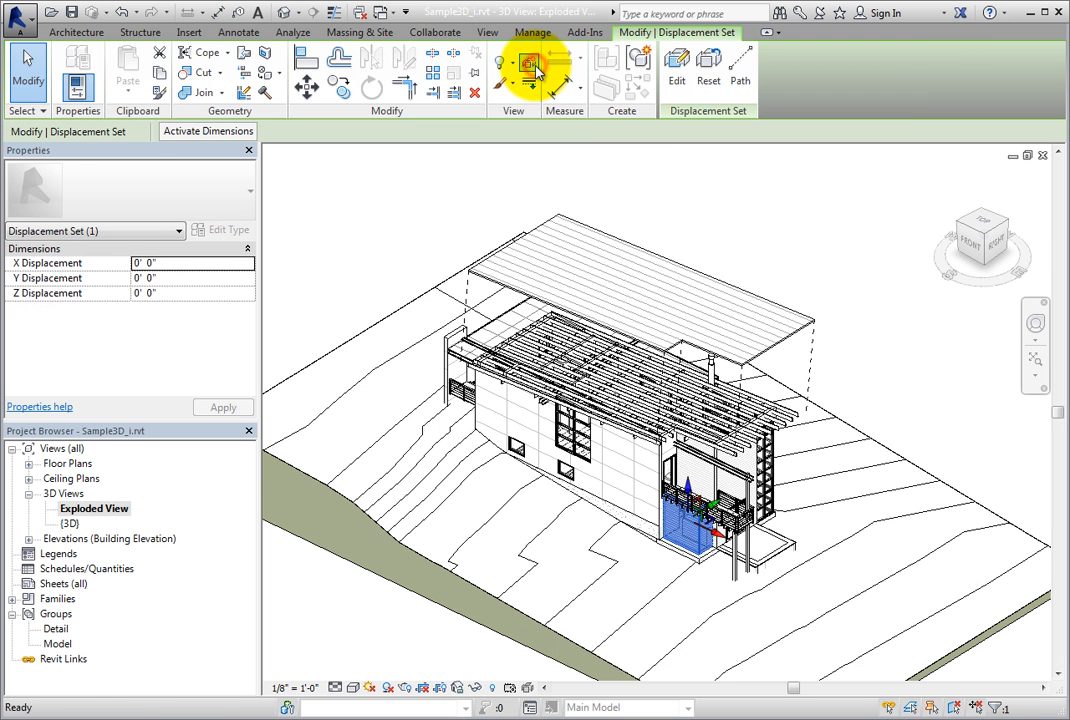